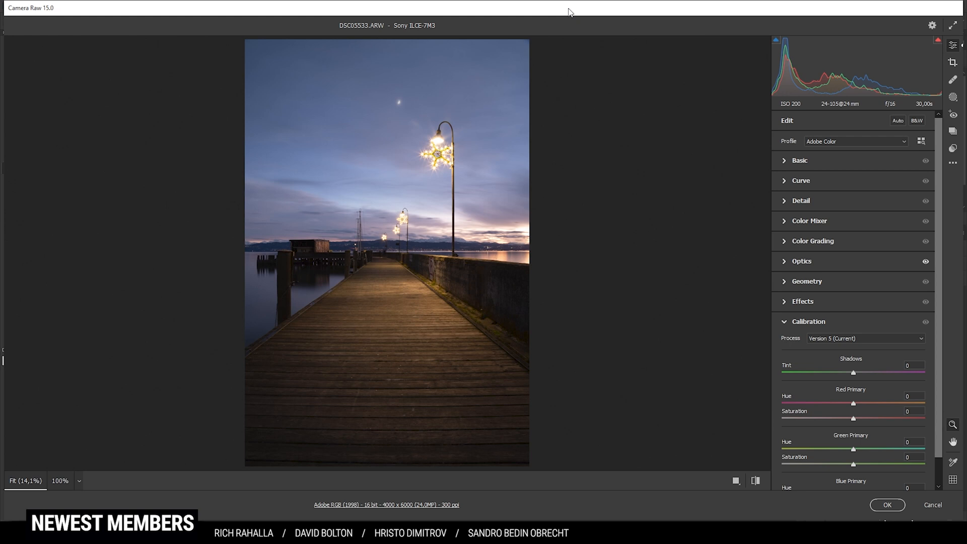
Step: Switch the pier photo's profile from Adobe Color to Adobe Landscape
{"action": "left_click", "coordinate": [855, 141]}
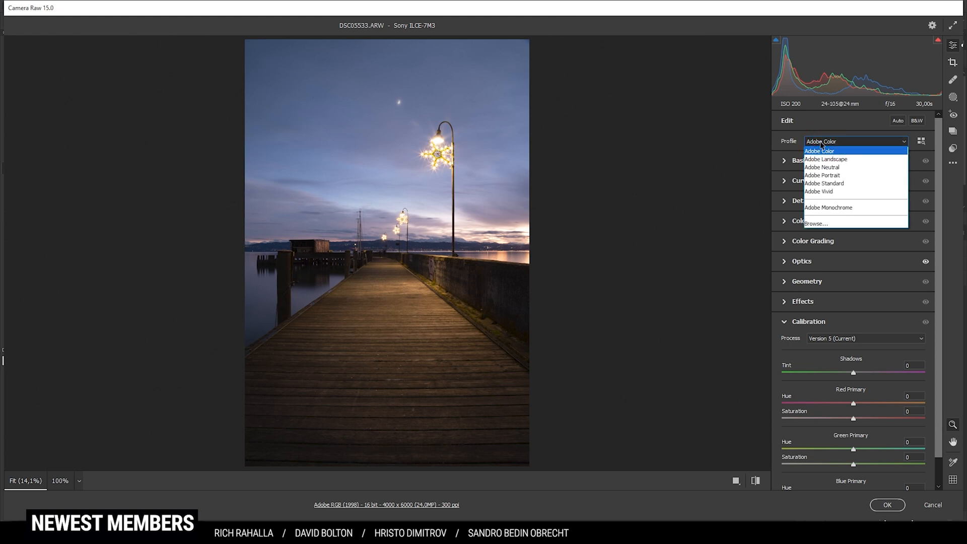
{"action": "mouse_move", "coordinate": [824, 159]}
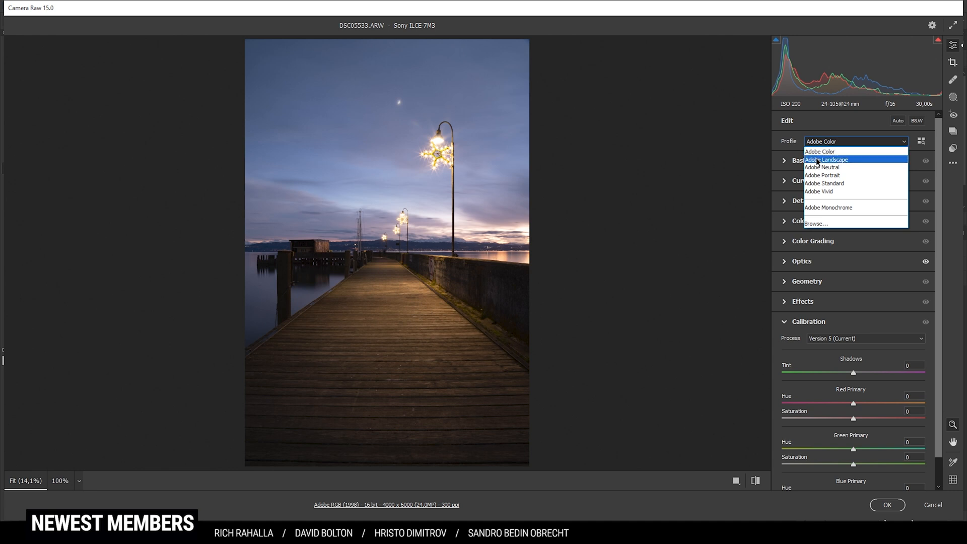
{"action": "left_click", "coordinate": [827, 160]}
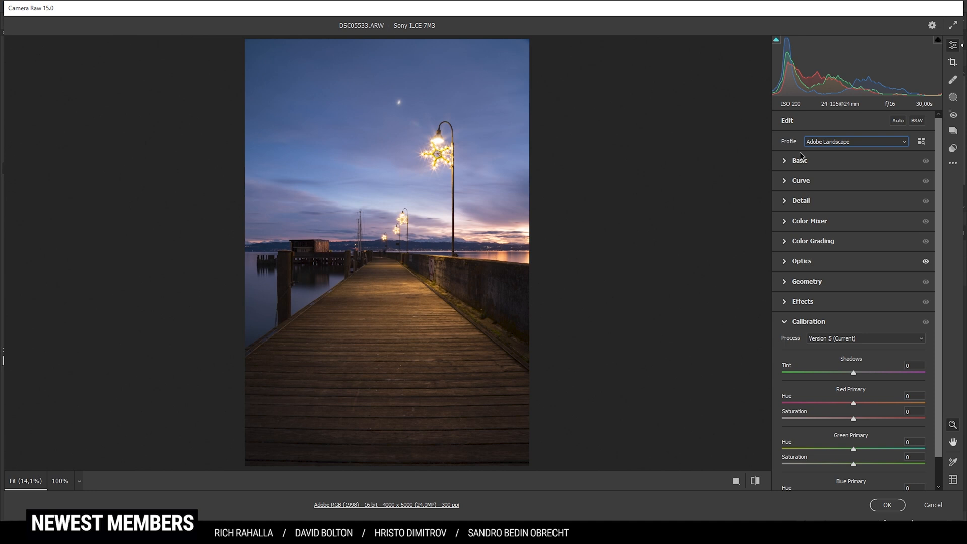
{"action": "mouse_move", "coordinate": [775, 157]}
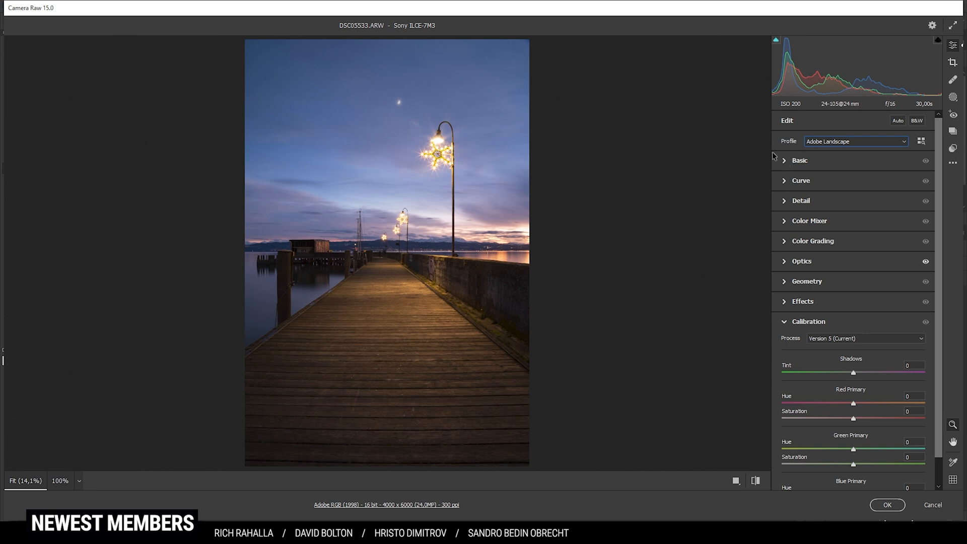
{"action": "mouse_move", "coordinate": [777, 44]}
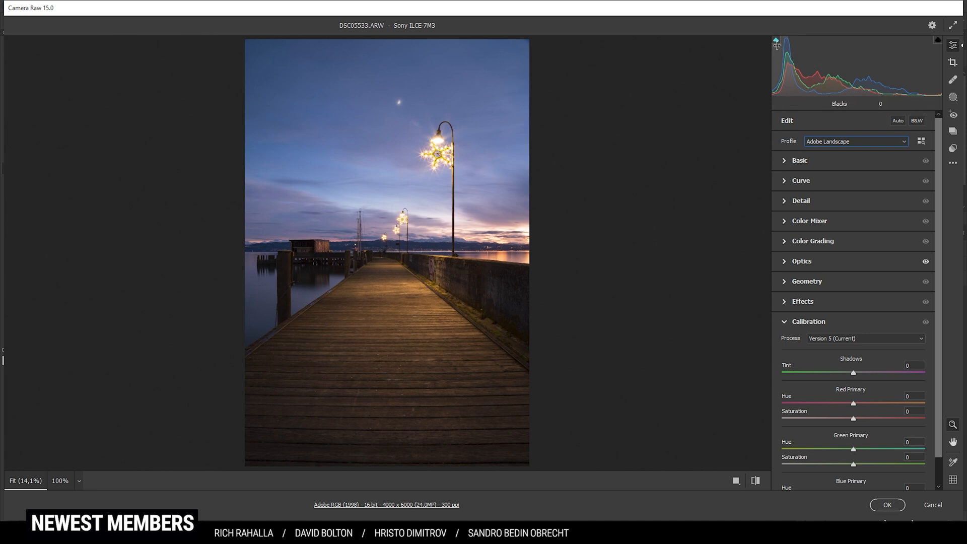
{"action": "mouse_move", "coordinate": [777, 42]}
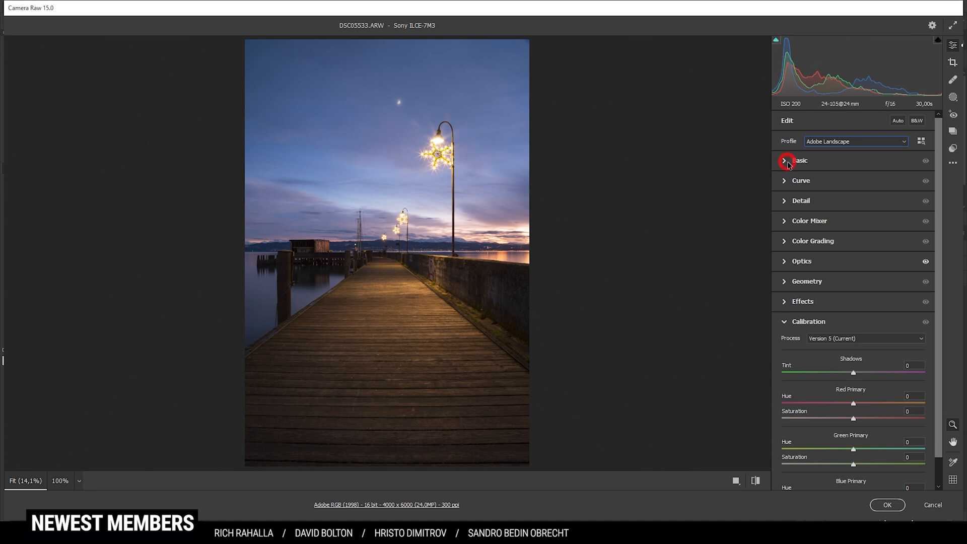
Step: Expand the Basic panel to reveal the tone and colour sliders
{"action": "left_click", "coordinate": [800, 160]}
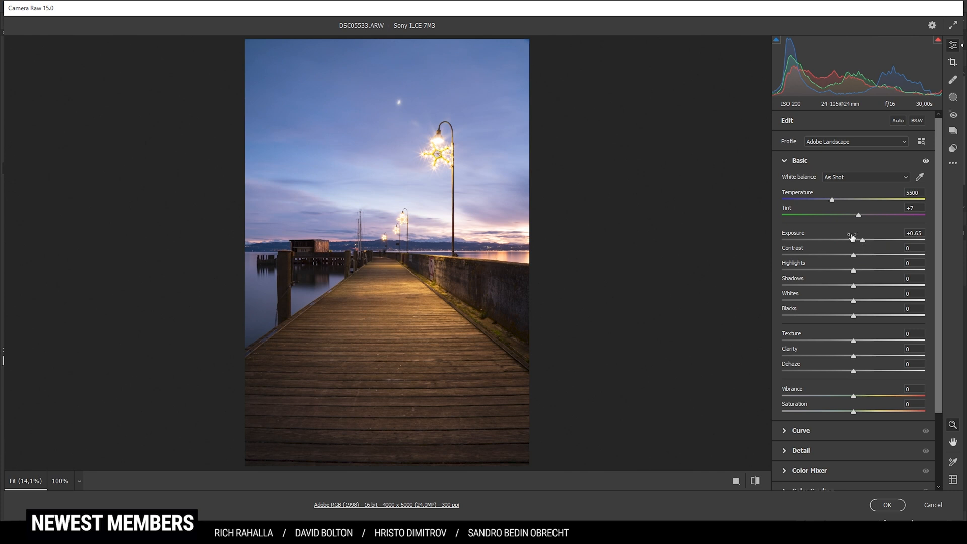
{"action": "mouse_move", "coordinate": [839, 259]}
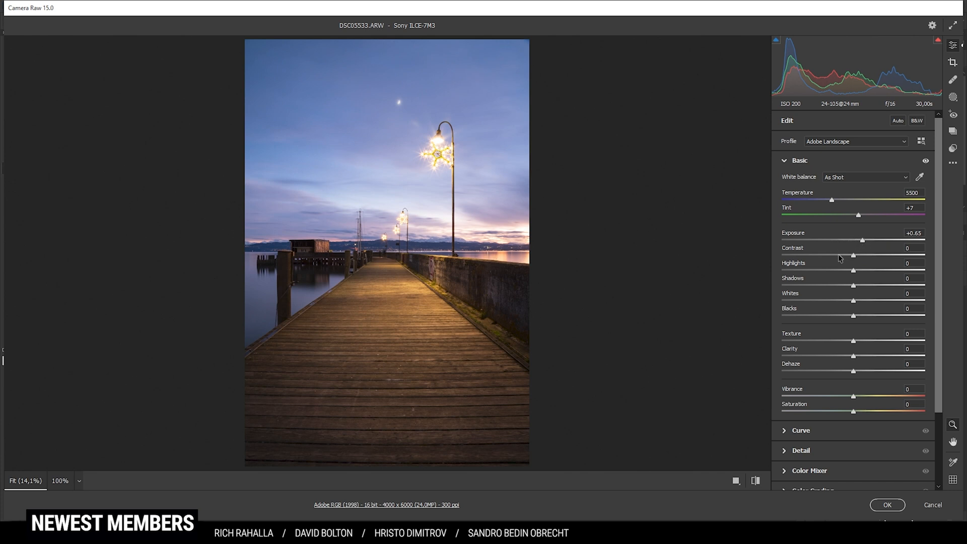
{"action": "mouse_move", "coordinate": [853, 273]}
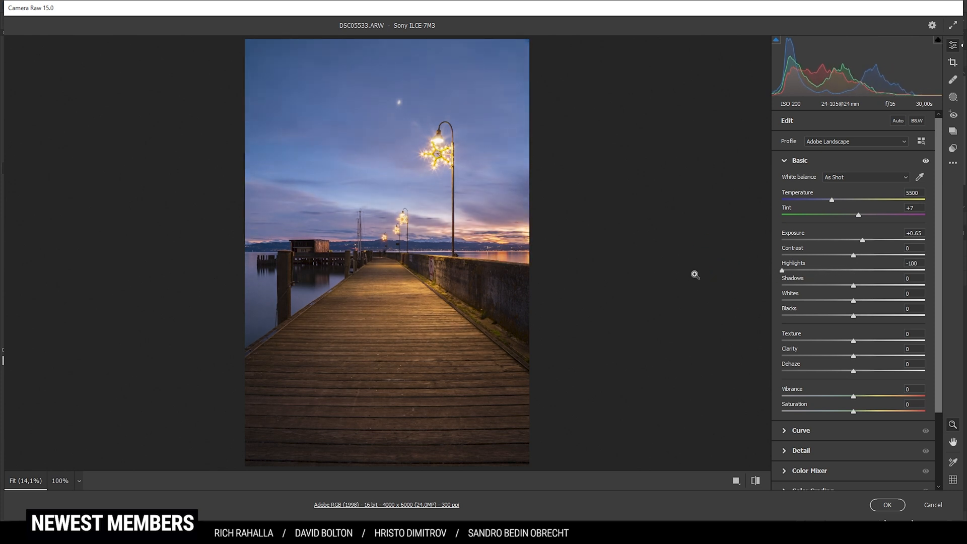
{"action": "mouse_move", "coordinate": [406, 233]}
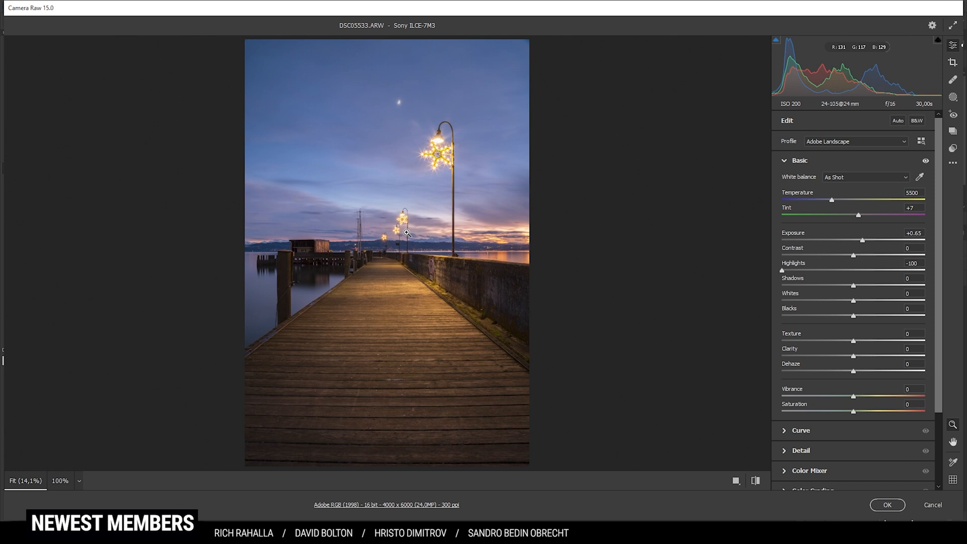
{"action": "mouse_move", "coordinate": [564, 229]}
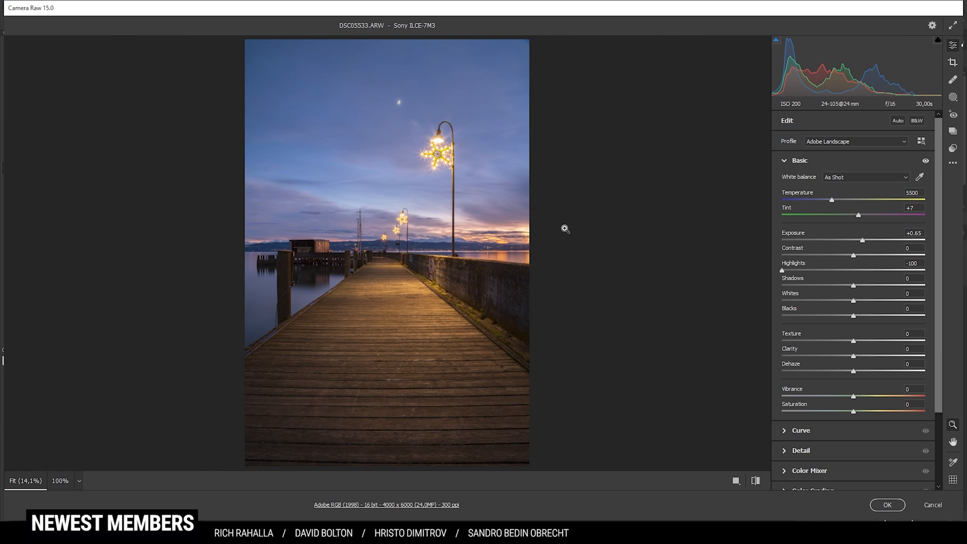
{"action": "mouse_move", "coordinate": [659, 272]}
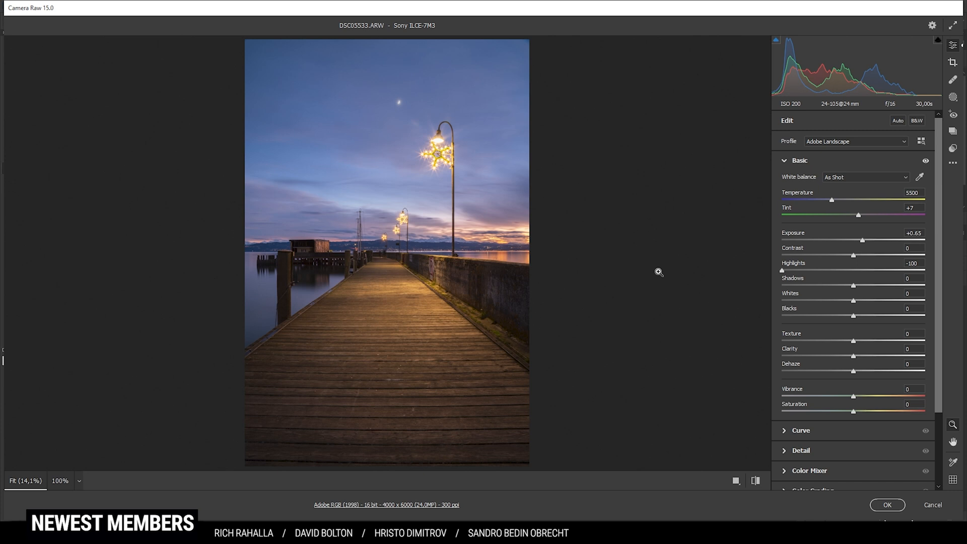
{"action": "mouse_move", "coordinate": [671, 274]}
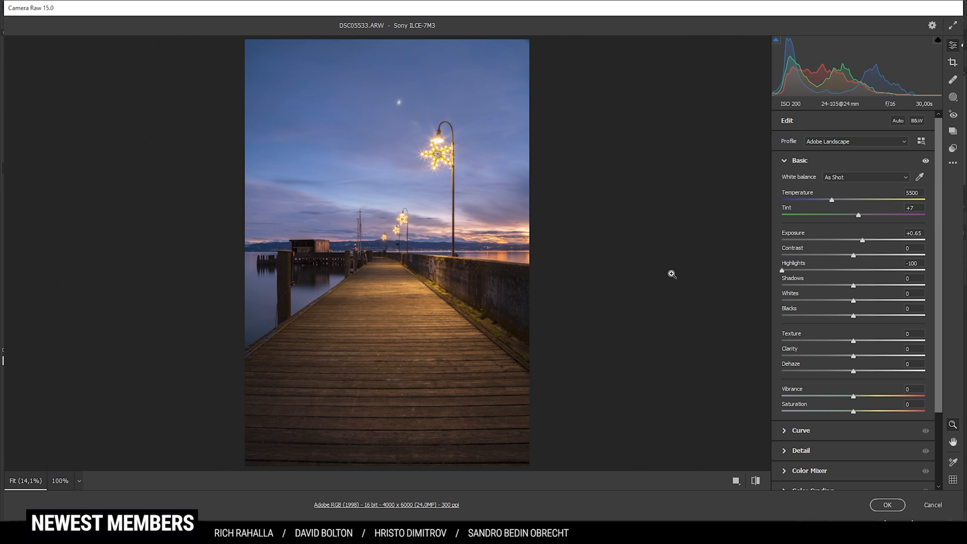
{"action": "mouse_move", "coordinate": [632, 235]}
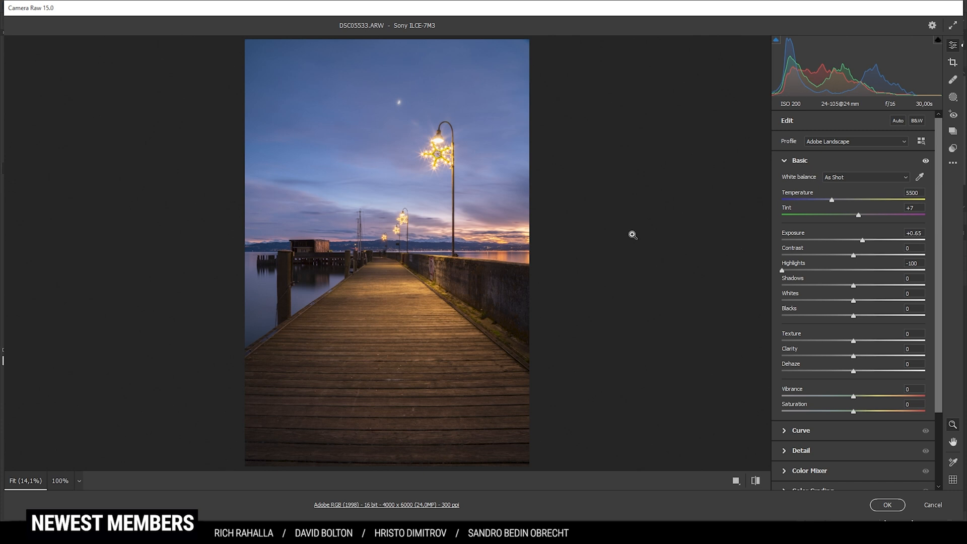
{"action": "mouse_move", "coordinate": [795, 220]}
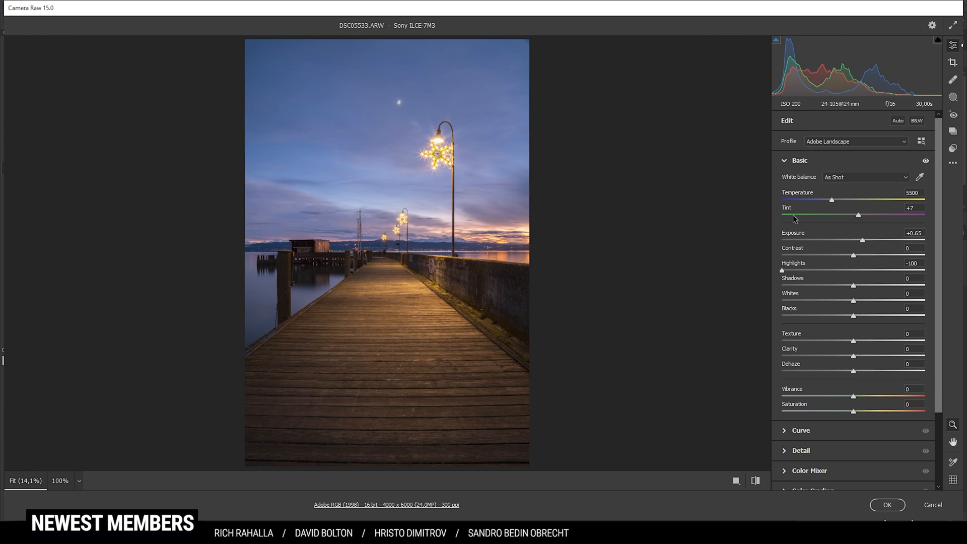
{"action": "mouse_move", "coordinate": [835, 203]}
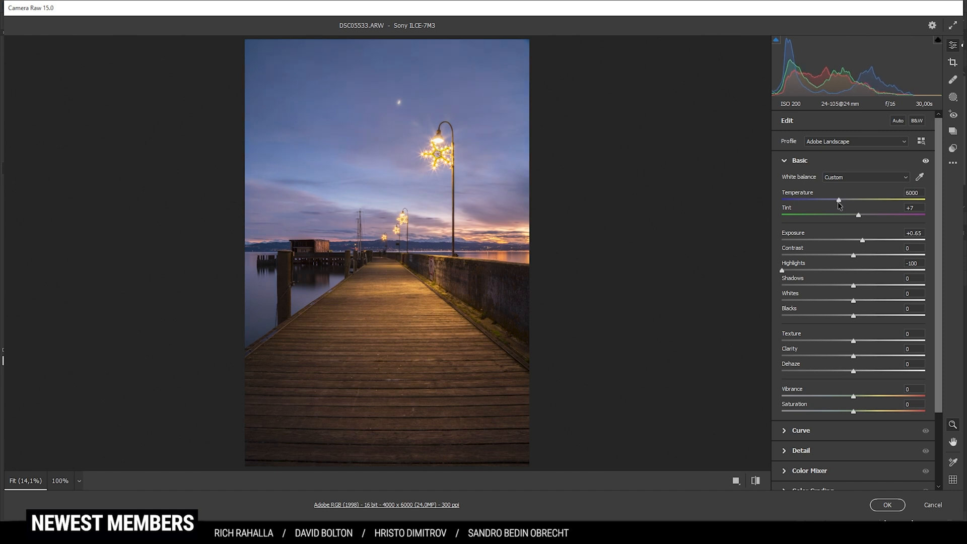
{"action": "mouse_move", "coordinate": [838, 205]}
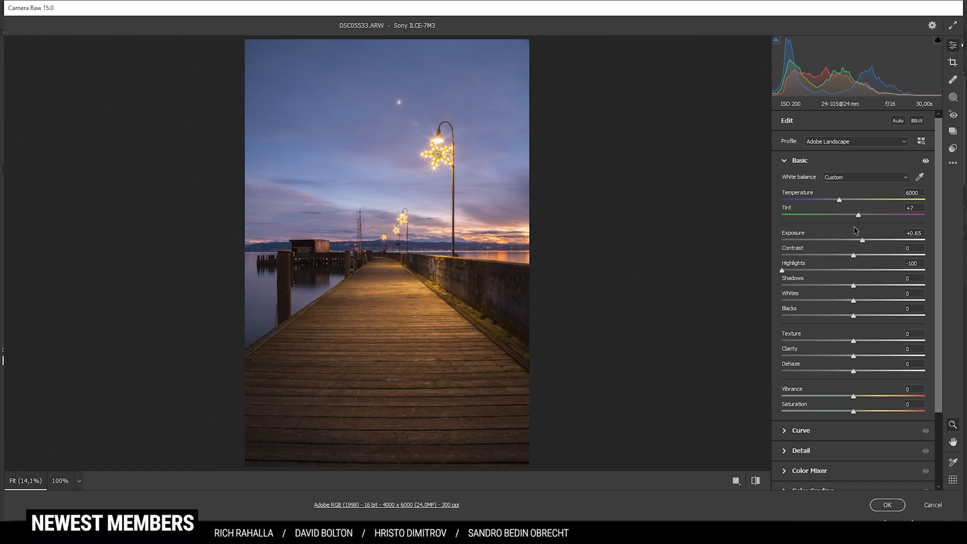
{"action": "mouse_move", "coordinate": [829, 224]}
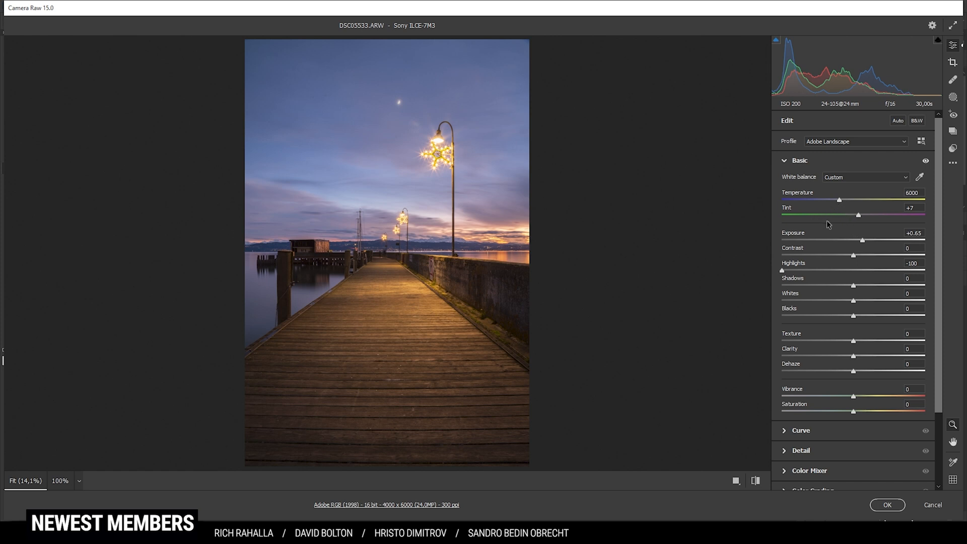
{"action": "mouse_move", "coordinate": [395, 258]}
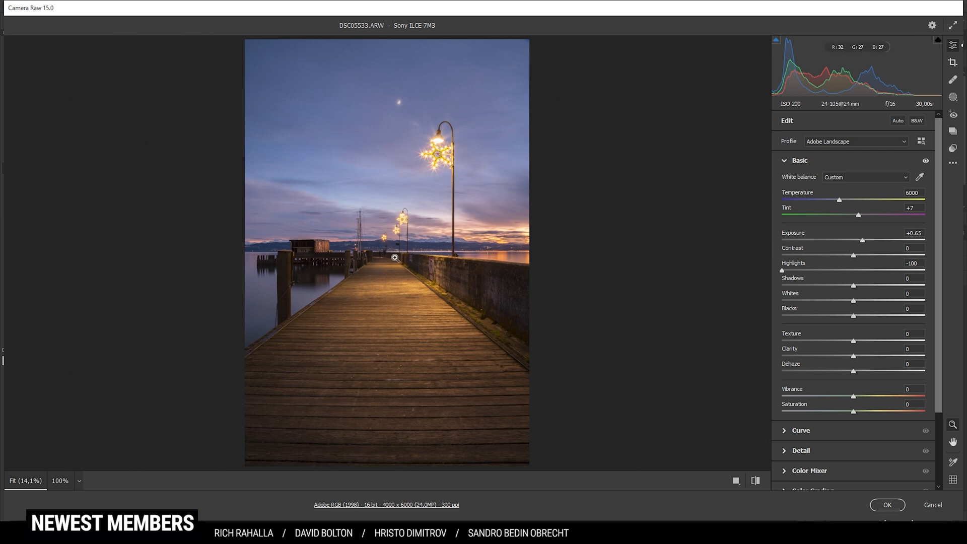
{"action": "mouse_move", "coordinate": [487, 268]}
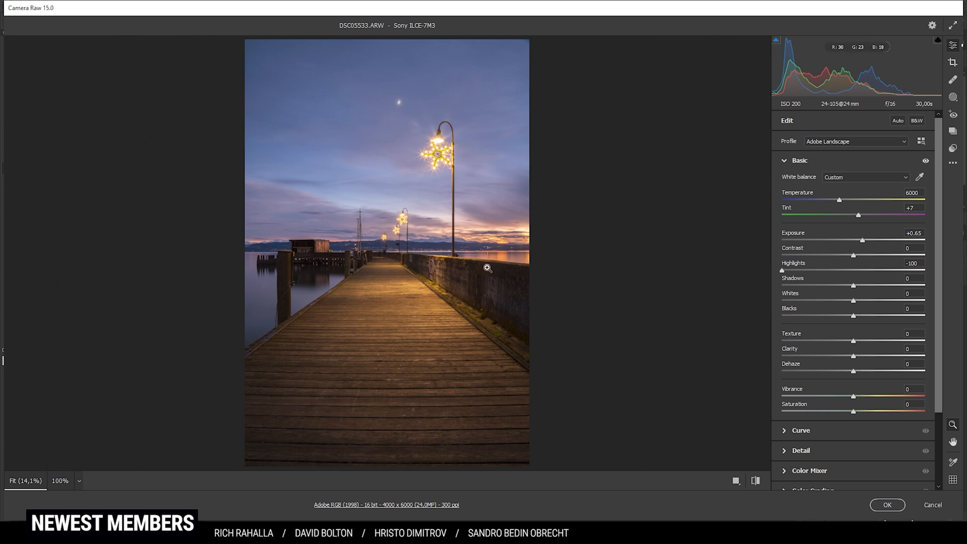
{"action": "mouse_move", "coordinate": [481, 244]}
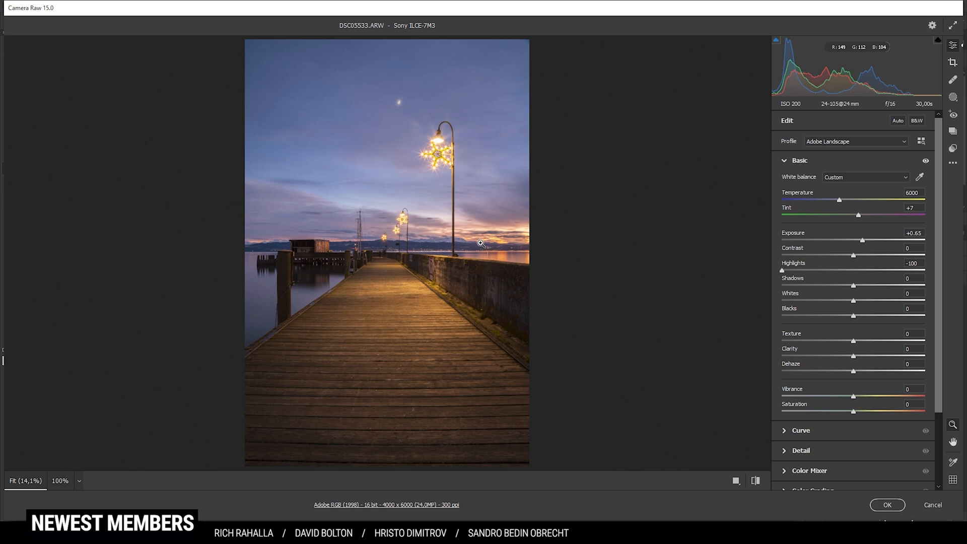
{"action": "mouse_move", "coordinate": [855, 290]}
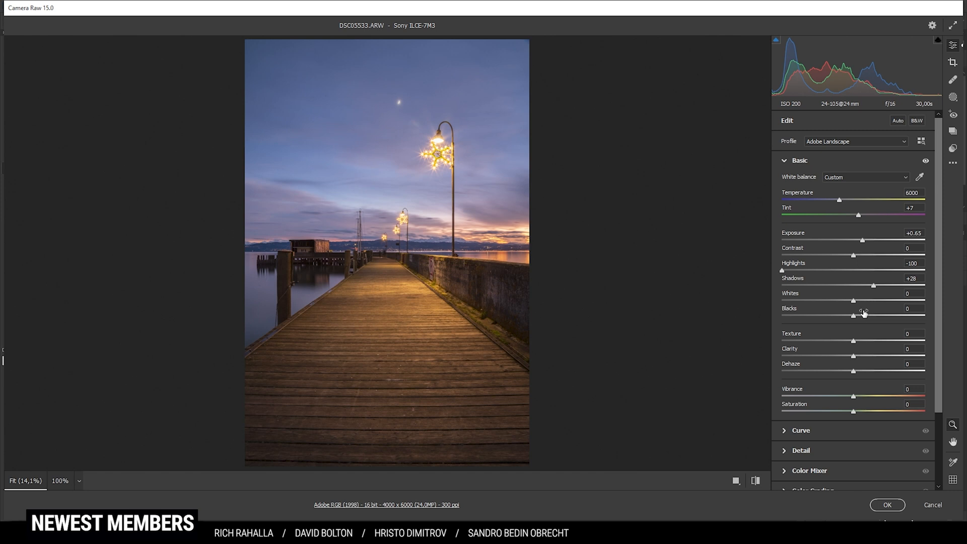
{"action": "mouse_move", "coordinate": [857, 316]}
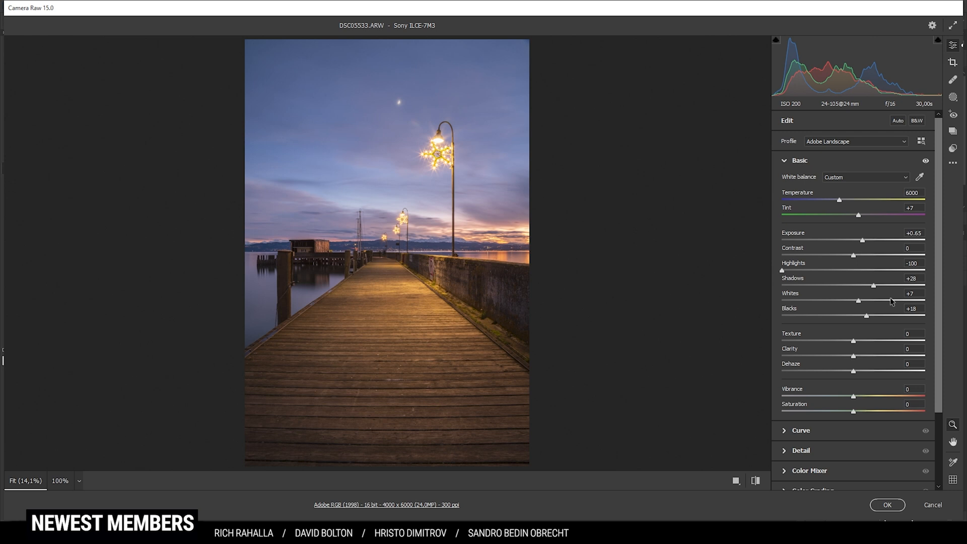
{"action": "mouse_move", "coordinate": [896, 332]}
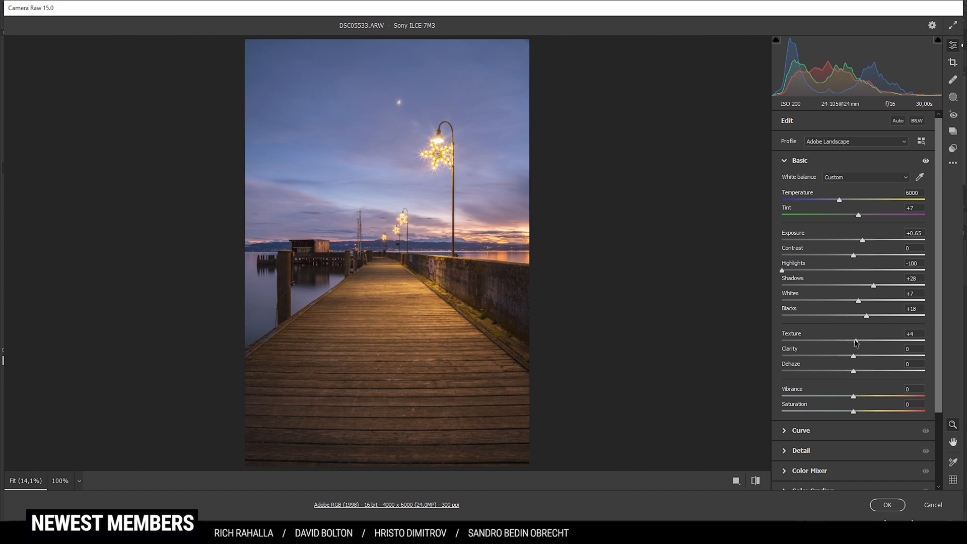
{"action": "mouse_move", "coordinate": [853, 360]}
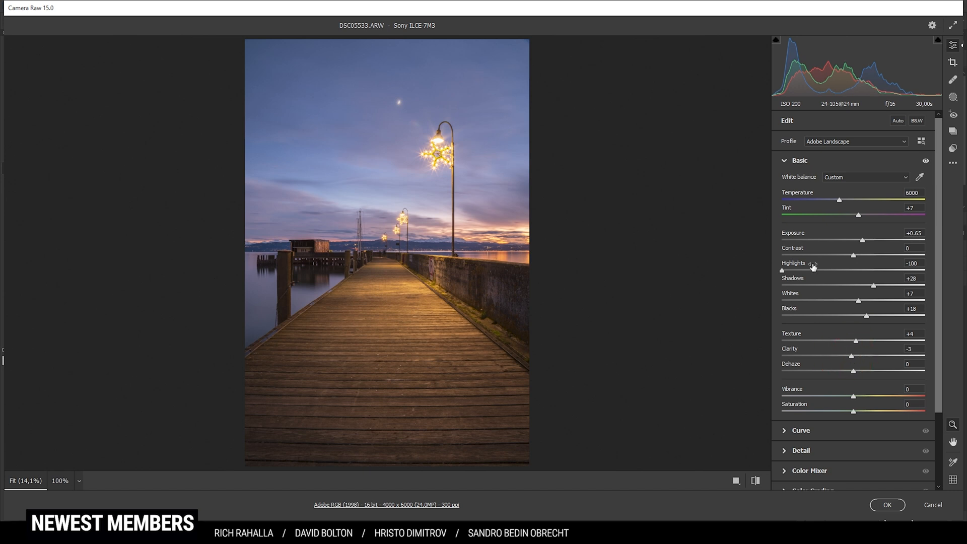
{"action": "mouse_move", "coordinate": [852, 335]}
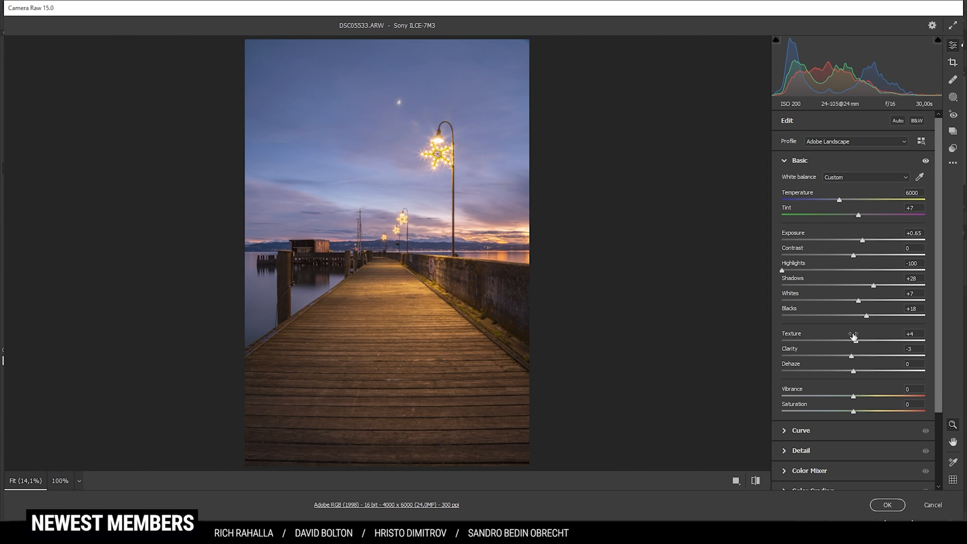
{"action": "mouse_move", "coordinate": [857, 401]}
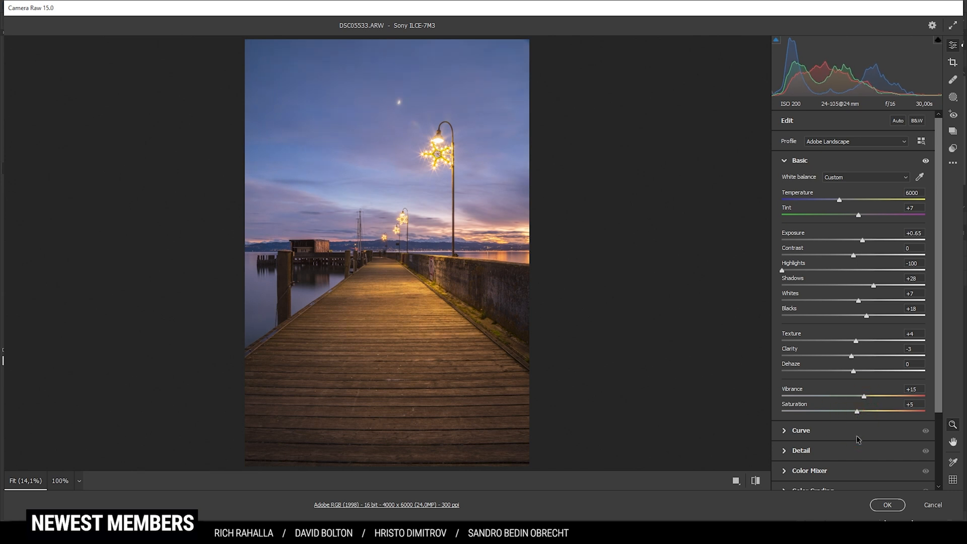
{"action": "mouse_move", "coordinate": [740, 352]}
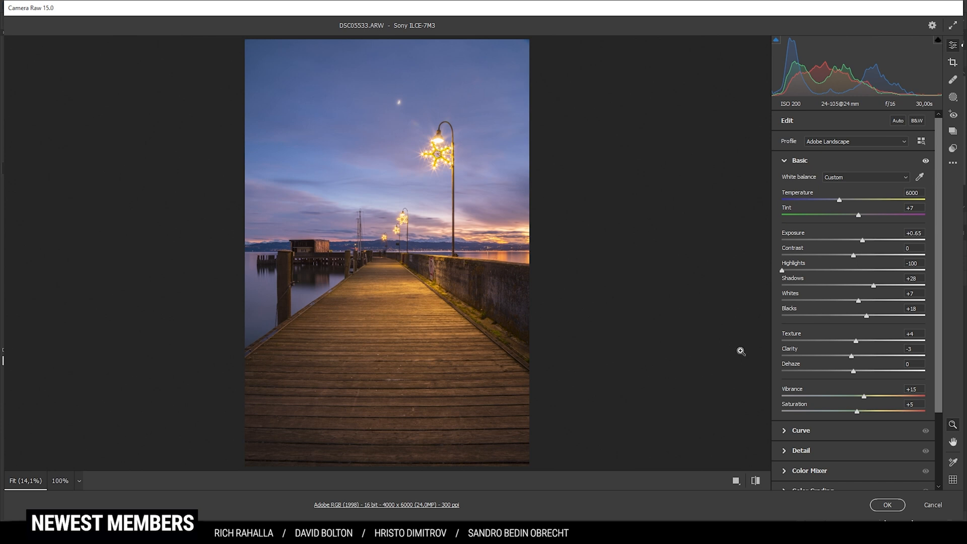
{"action": "mouse_move", "coordinate": [755, 481]}
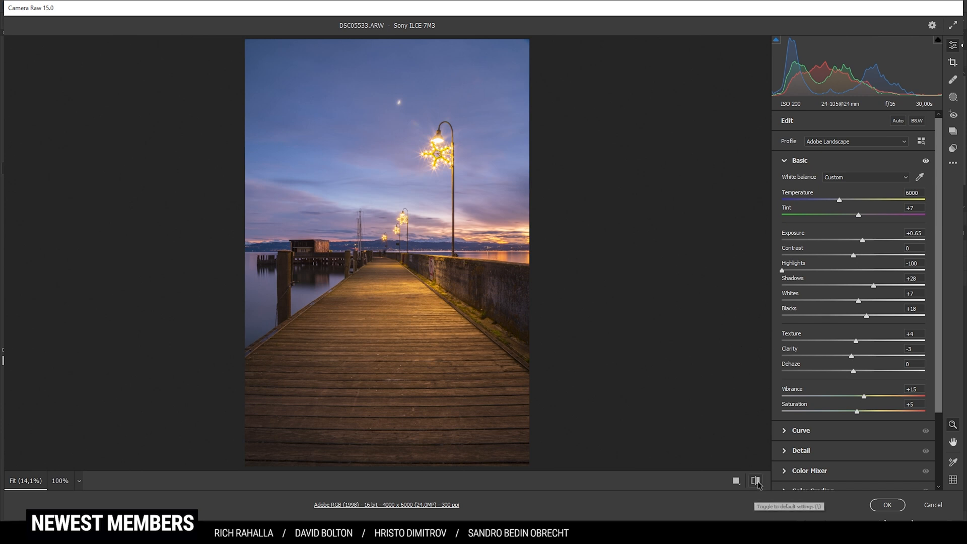
Step: Toggle the before/after view to compare with the original, then return to the edit
{"action": "left_click", "coordinate": [756, 481]}
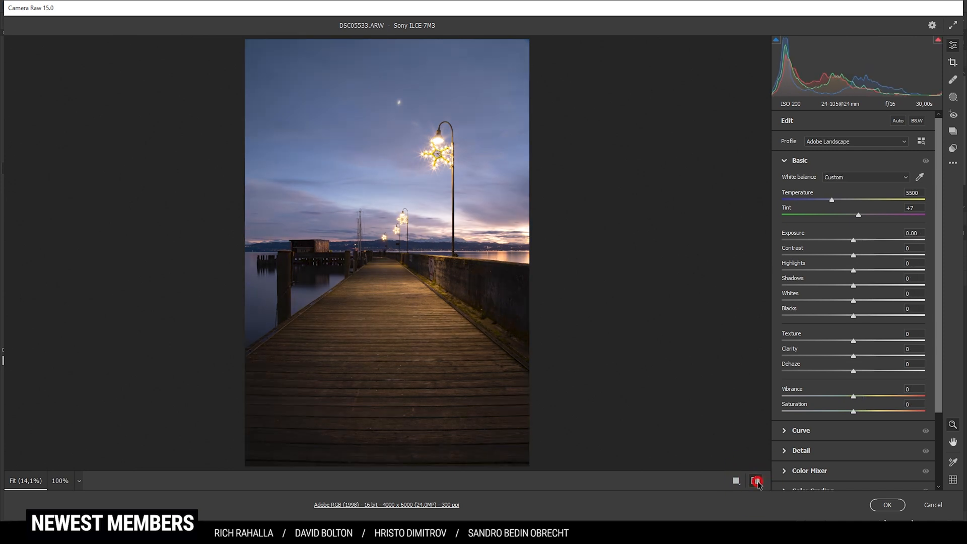
{"action": "left_click", "coordinate": [756, 481]}
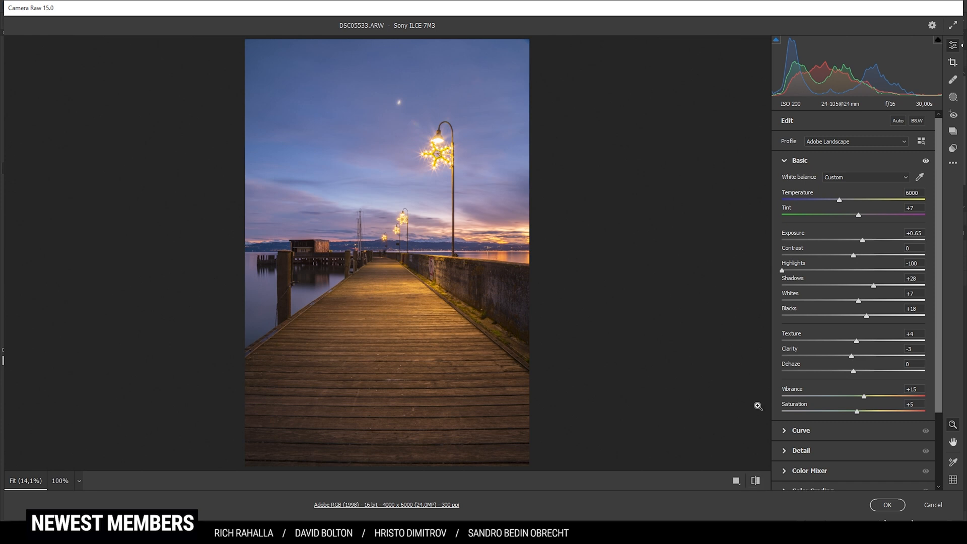
{"action": "mouse_move", "coordinate": [939, 129]}
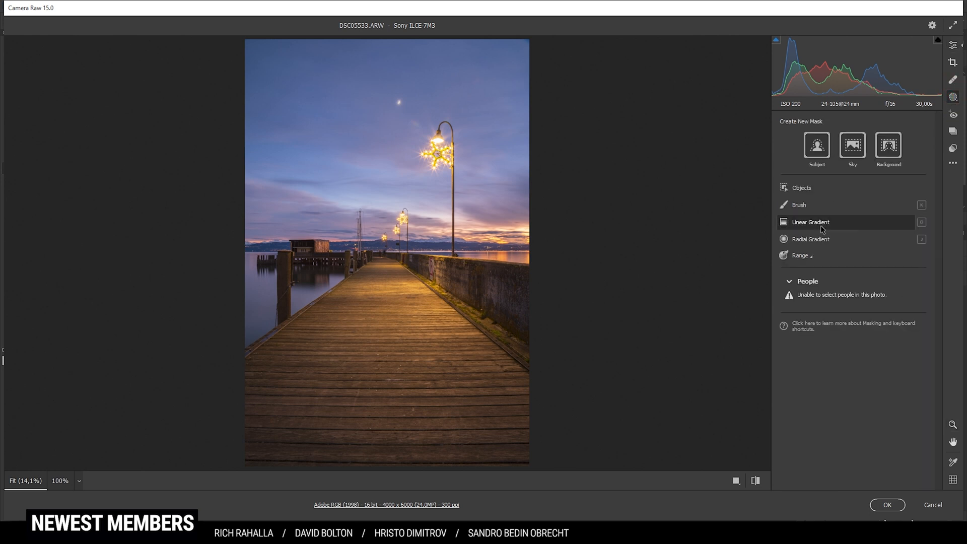
Step: Choose Linear Gradient to begin the sky-darkening mask
{"action": "left_click", "coordinate": [810, 222]}
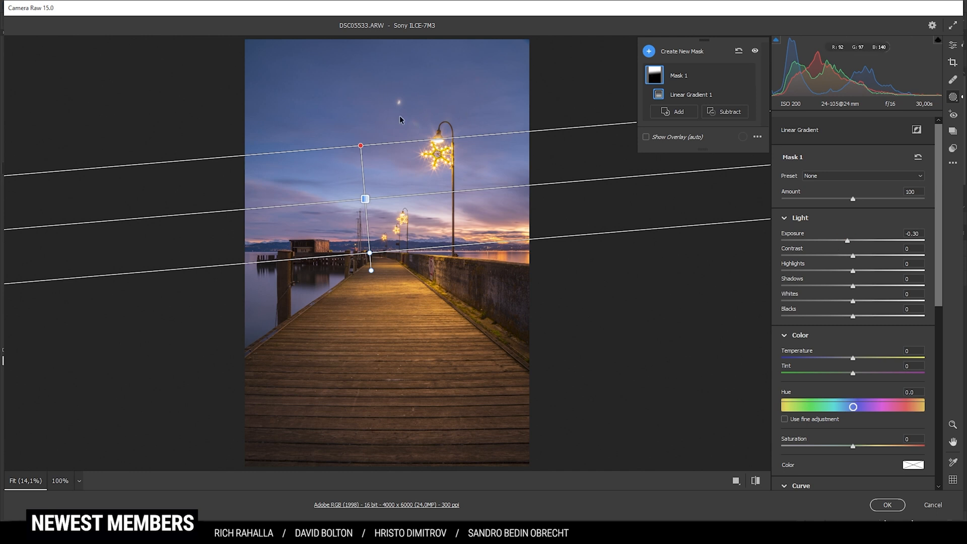
{"action": "mouse_move", "coordinate": [405, 95]}
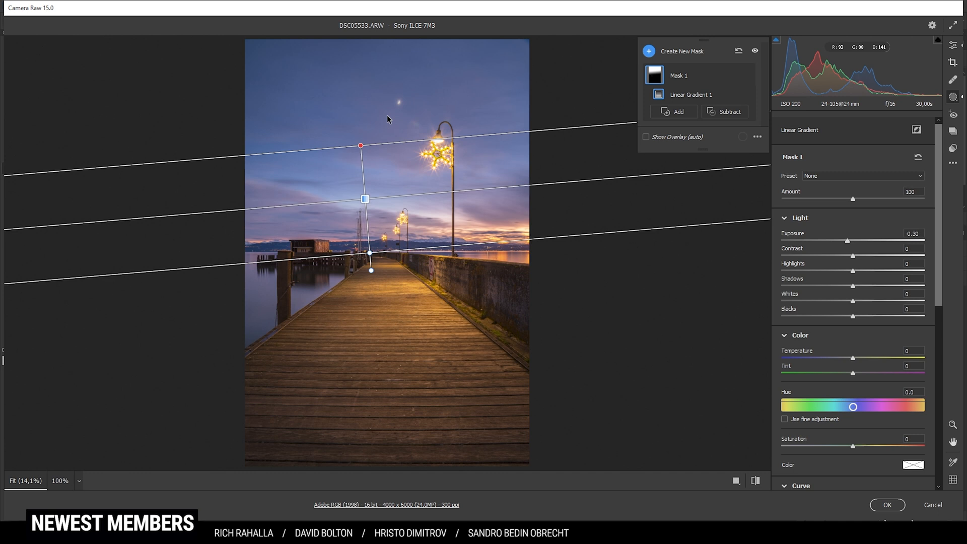
Step: Add a second linear gradient mask dragged down from the top of the sky
{"action": "left_click", "coordinate": [649, 51]}
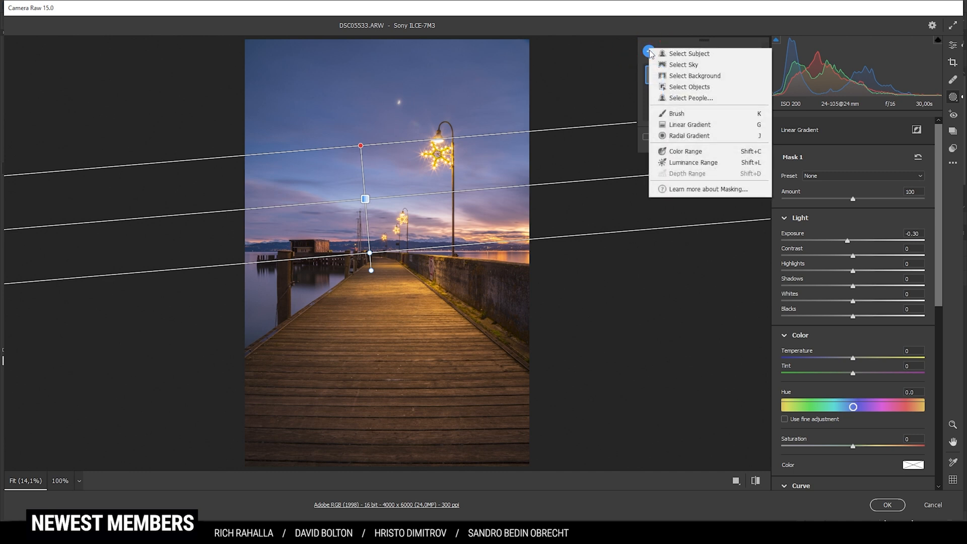
{"action": "left_click", "coordinate": [649, 52]}
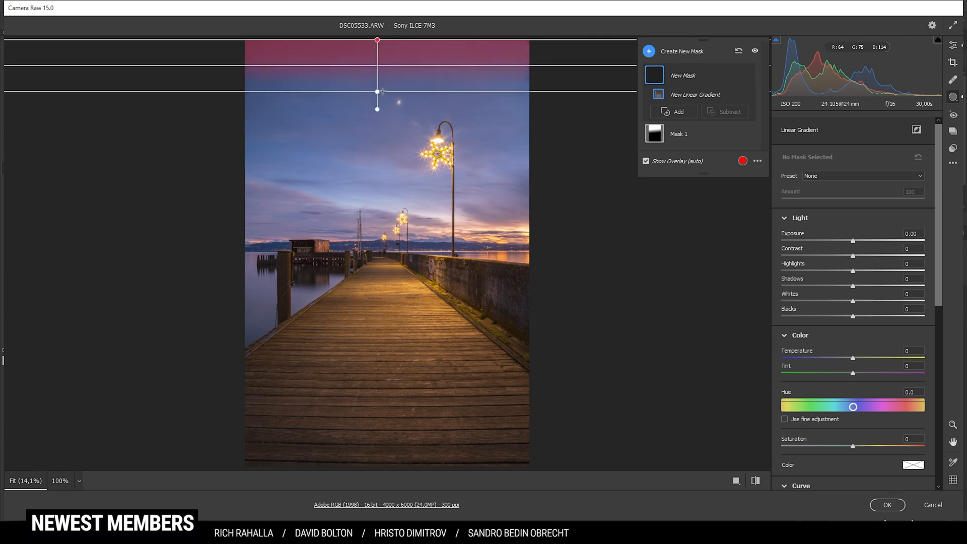
{"action": "left_click_drag", "start_coordinate": [377, 91], "coordinate": [377, 76]}
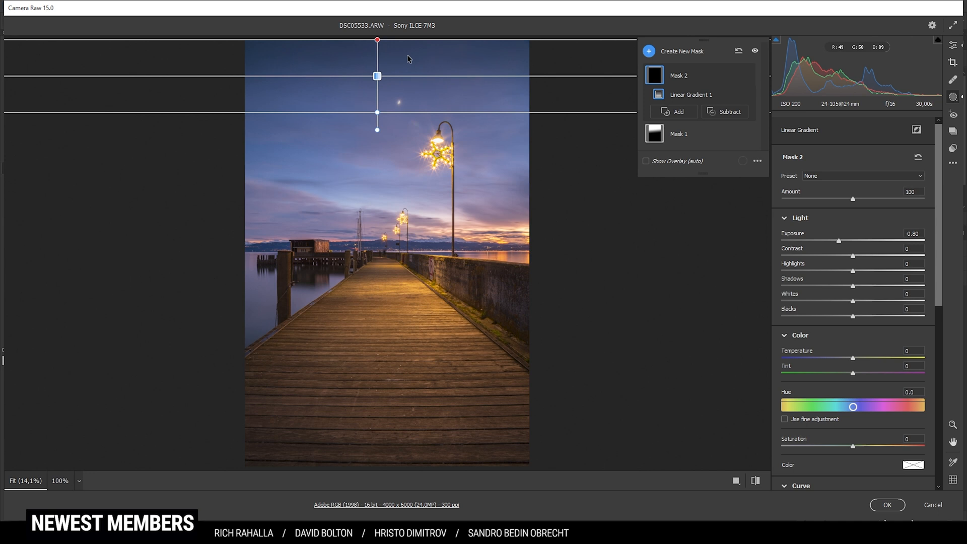
{"action": "mouse_move", "coordinate": [241, 179]}
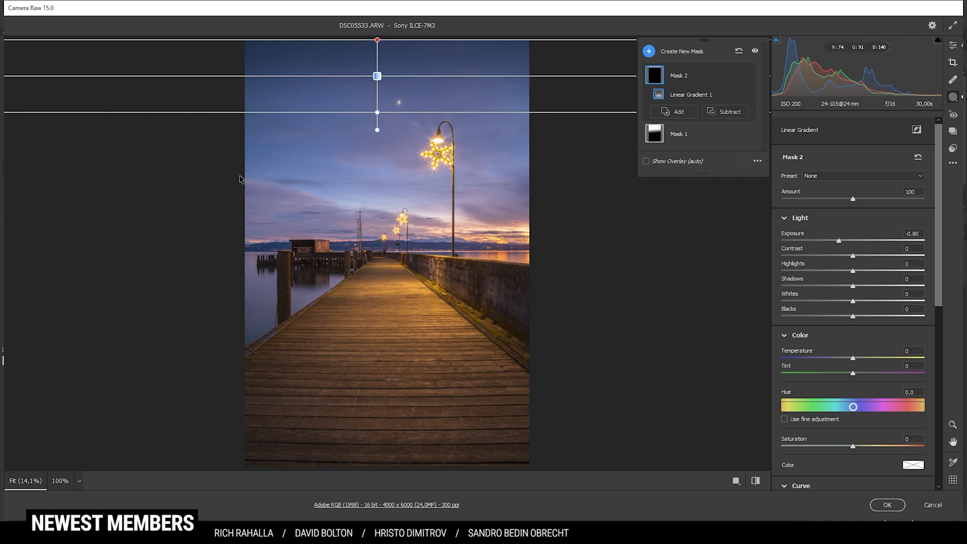
{"action": "mouse_move", "coordinate": [415, 224]}
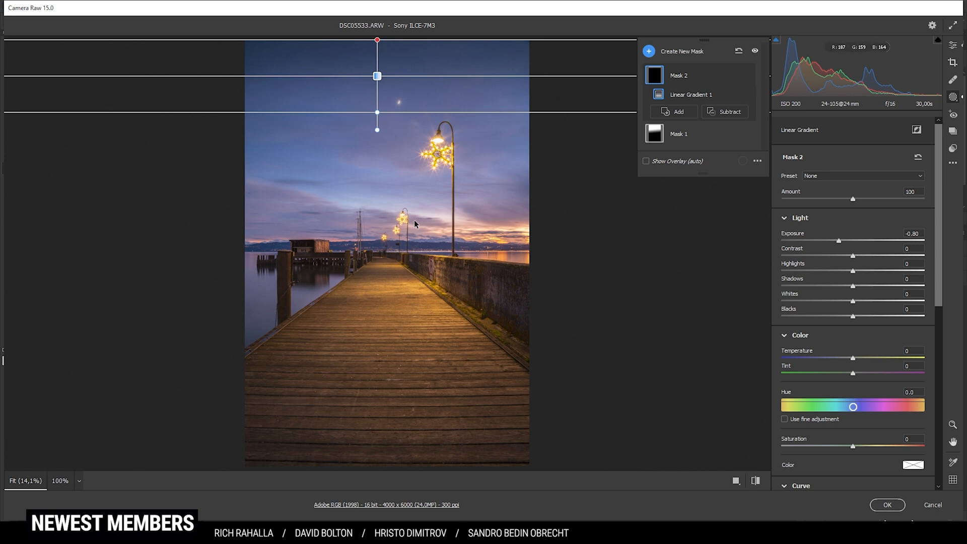
{"action": "mouse_move", "coordinate": [632, 59]}
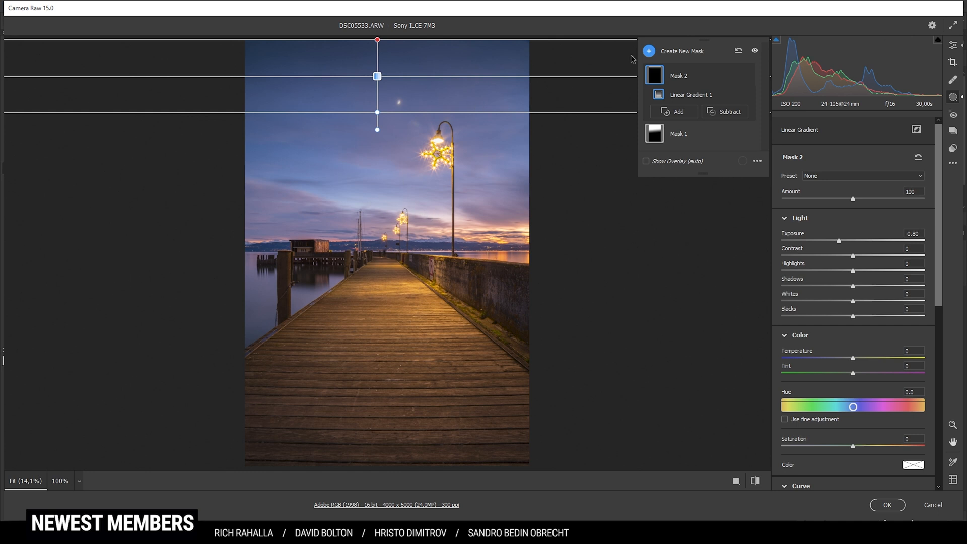
Step: Begin adding a third mask from Create New Mask
{"action": "left_click", "coordinate": [646, 161]}
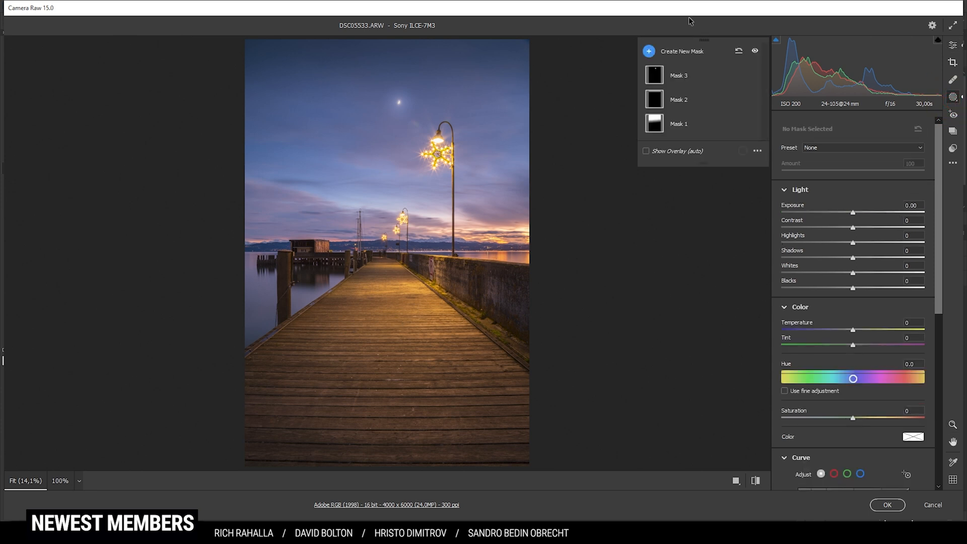
Step: Start a new mask for the foreground boardwalk
{"action": "left_click", "coordinate": [648, 52]}
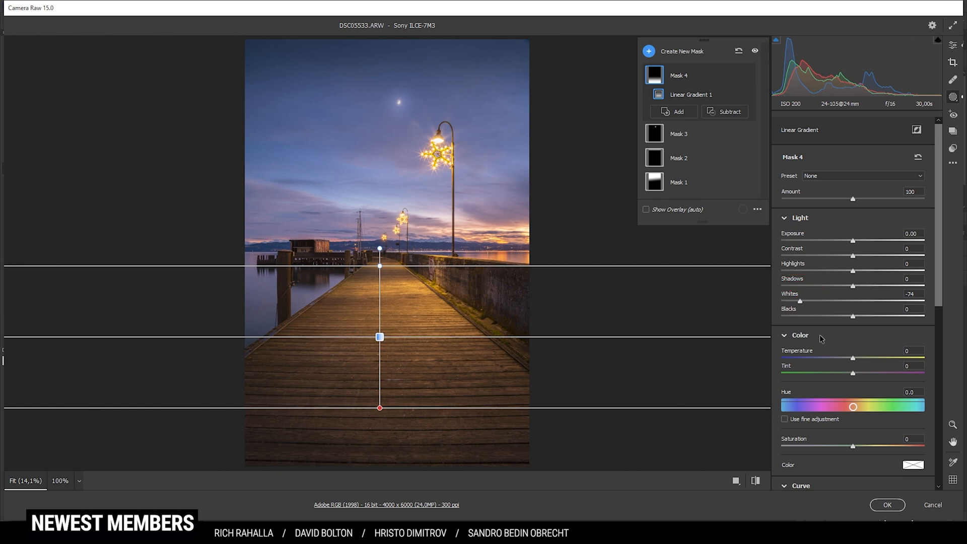
Step: Add a radial gradient mask over the sunset glow and hide its overlay
{"action": "left_click", "coordinate": [648, 51]}
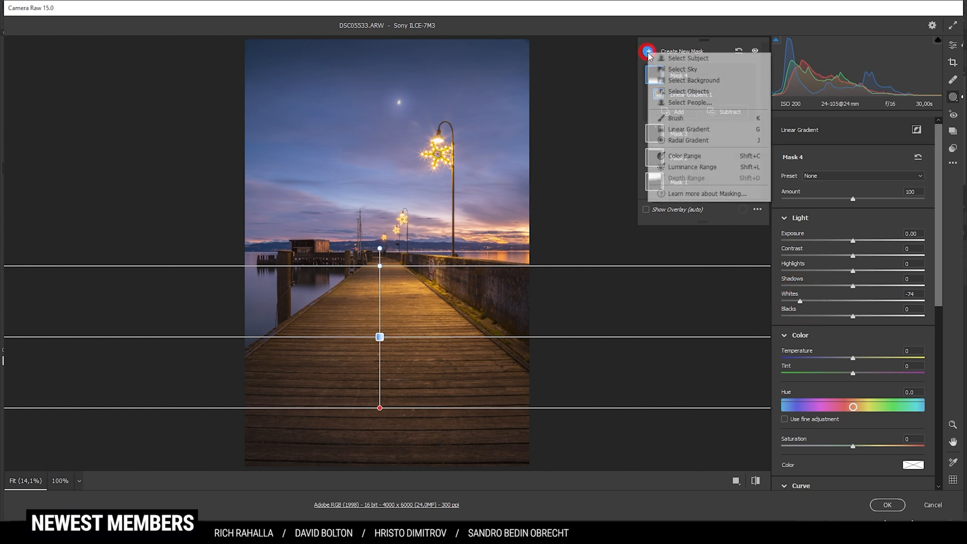
{"action": "left_click", "coordinate": [648, 51]}
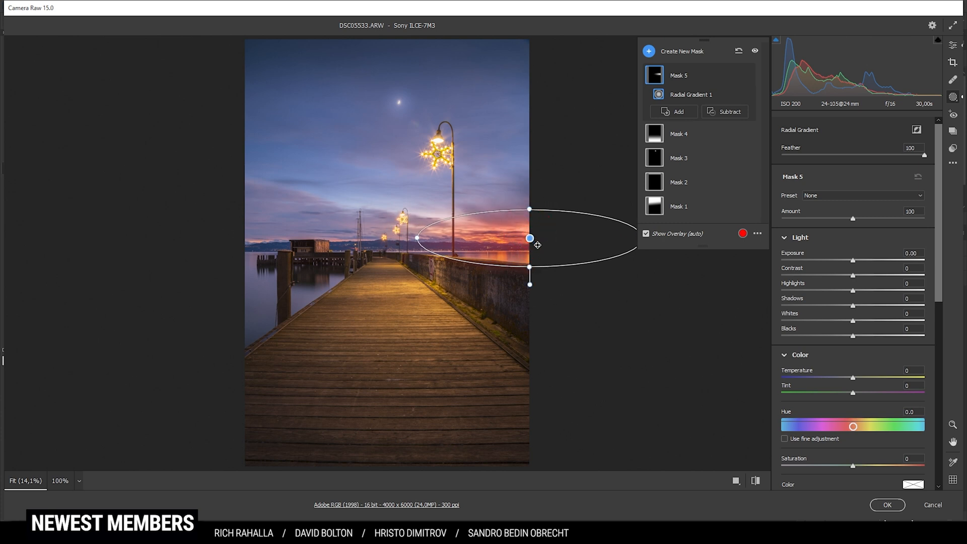
{"action": "left_click", "coordinate": [646, 233]}
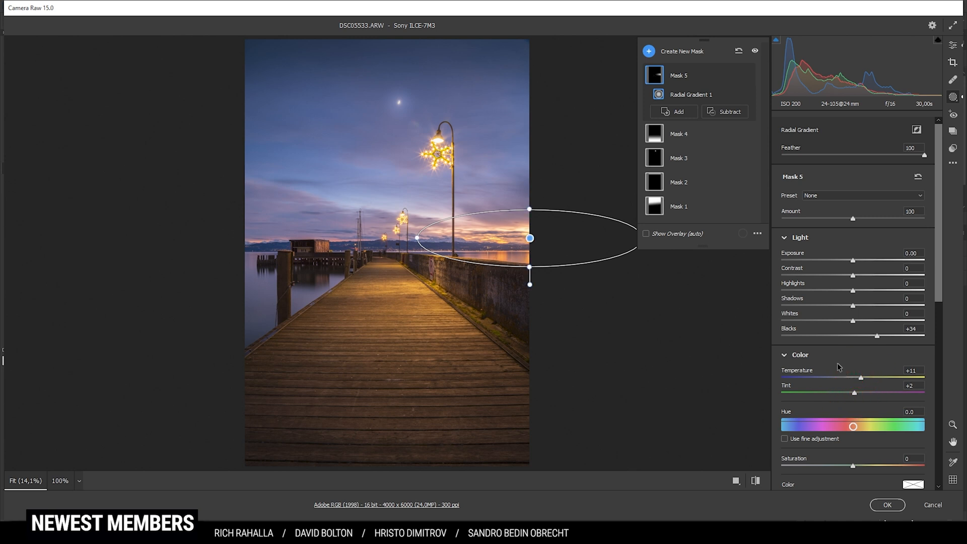
Step: Scroll the mask settings and toggle all masks off and on to judge their effect
{"action": "scroll", "scroll_direction": "down", "scroll_amount": 3}
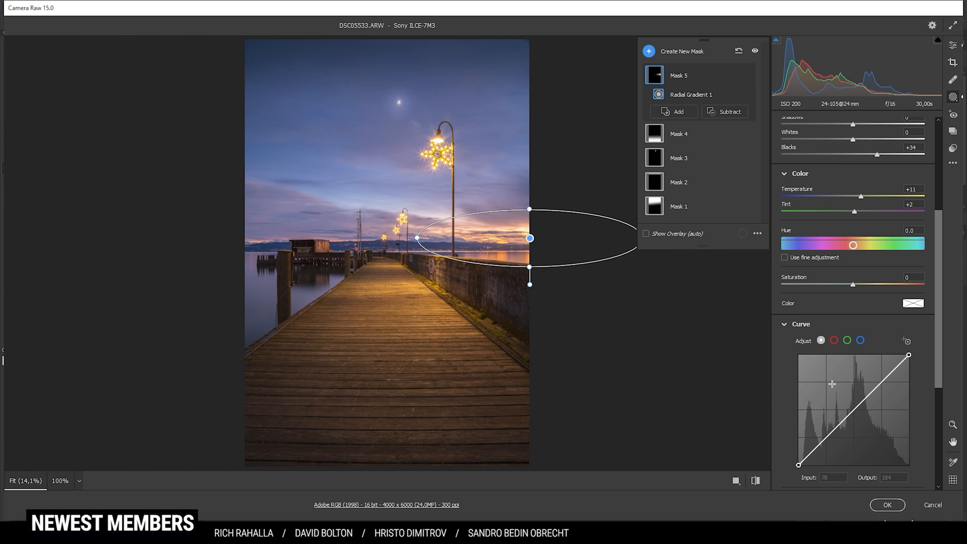
{"action": "scroll", "scroll_direction": "down", "scroll_amount": 3}
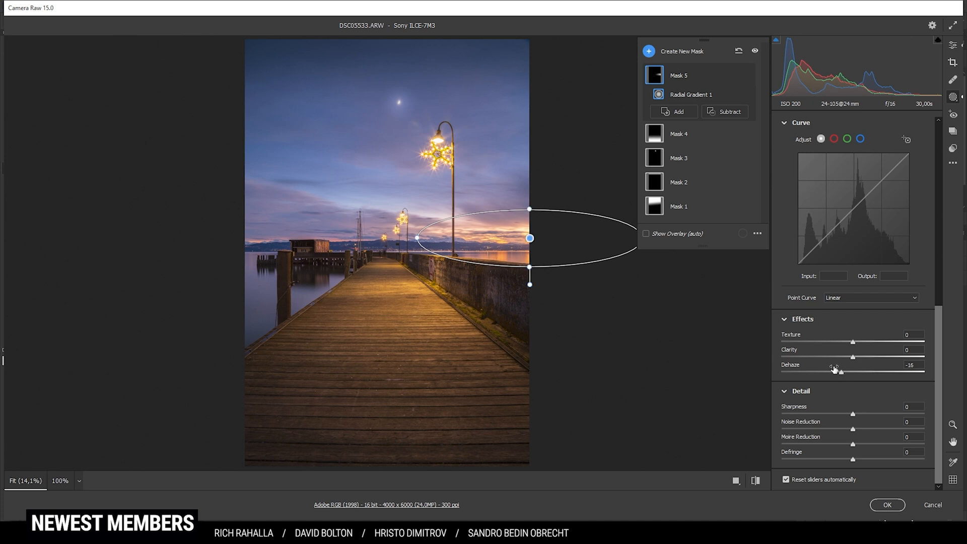
{"action": "mouse_move", "coordinate": [755, 50]}
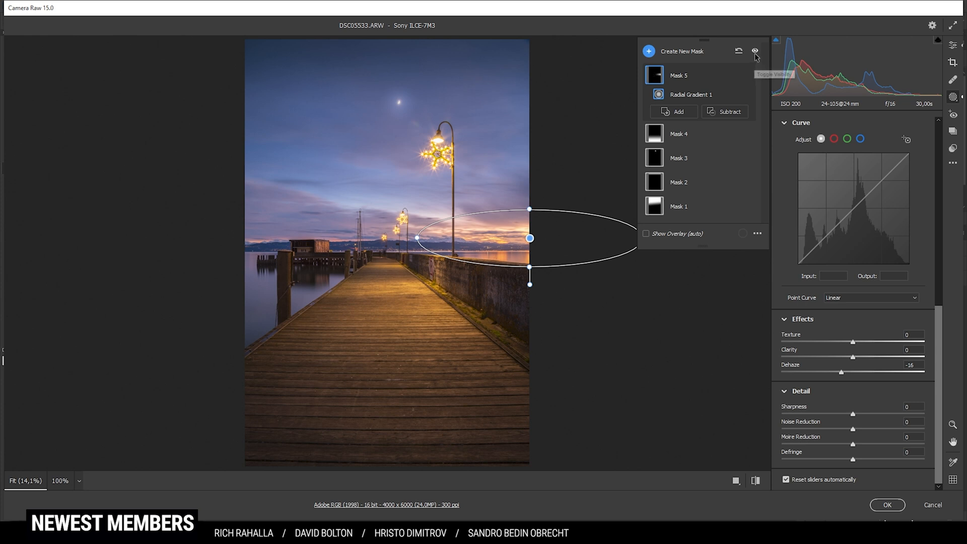
{"action": "left_click", "coordinate": [755, 50]}
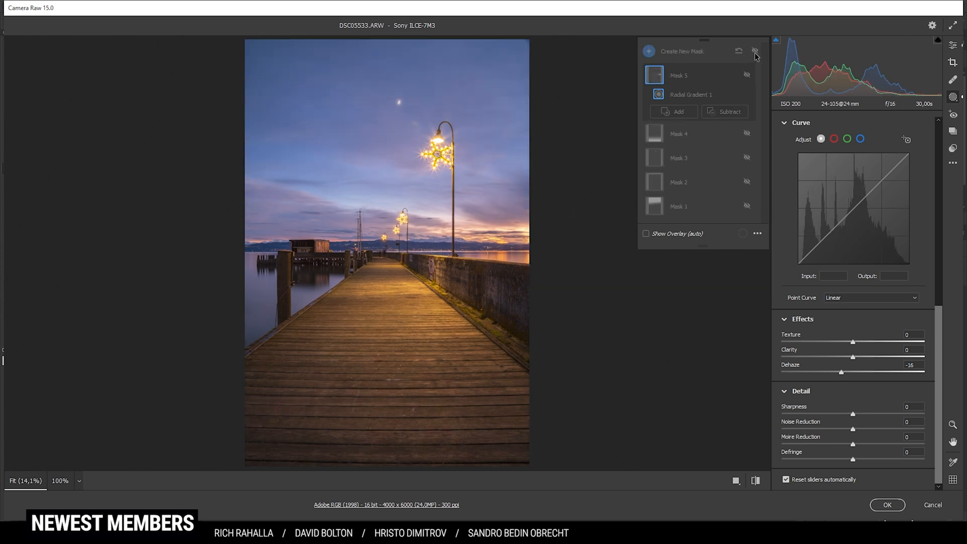
{"action": "left_click", "coordinate": [755, 50]}
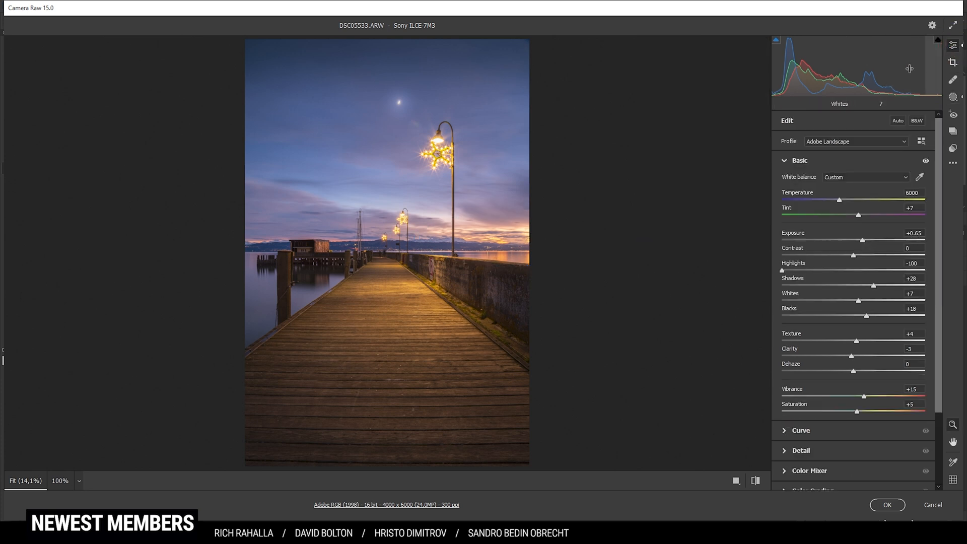
Step: Collapse the Basic panel and show the Color Mixer's per-colour hue sliders
{"action": "left_click", "coordinate": [784, 161]}
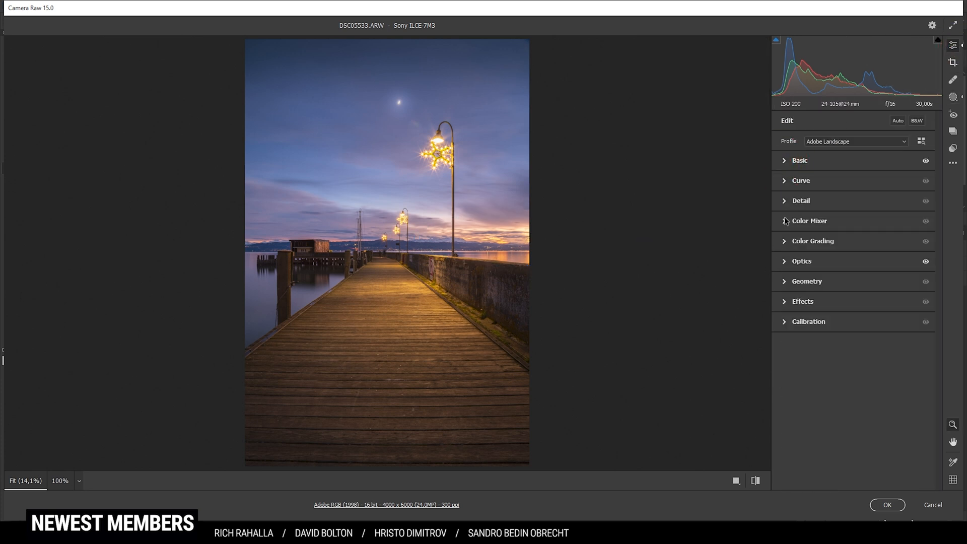
{"action": "left_click", "coordinate": [809, 221]}
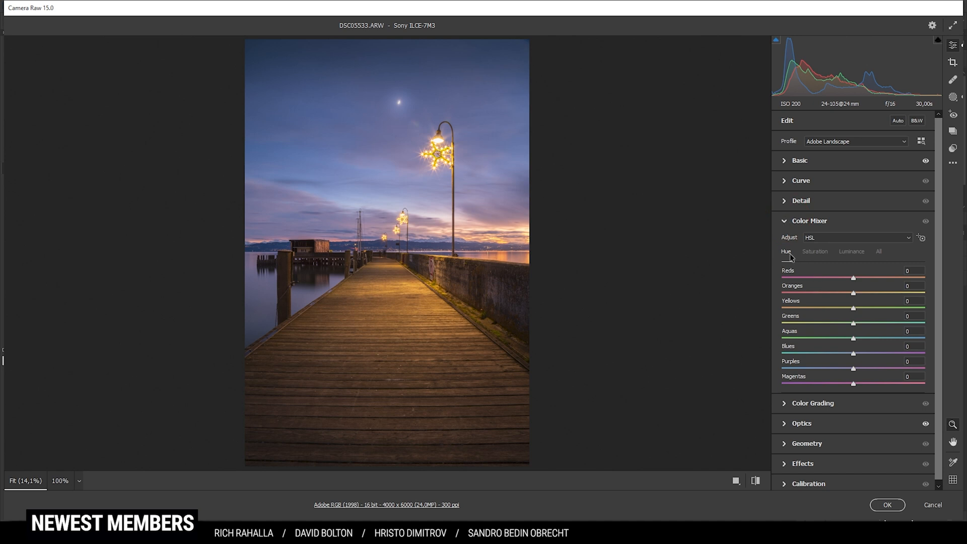
{"action": "mouse_move", "coordinate": [857, 280]}
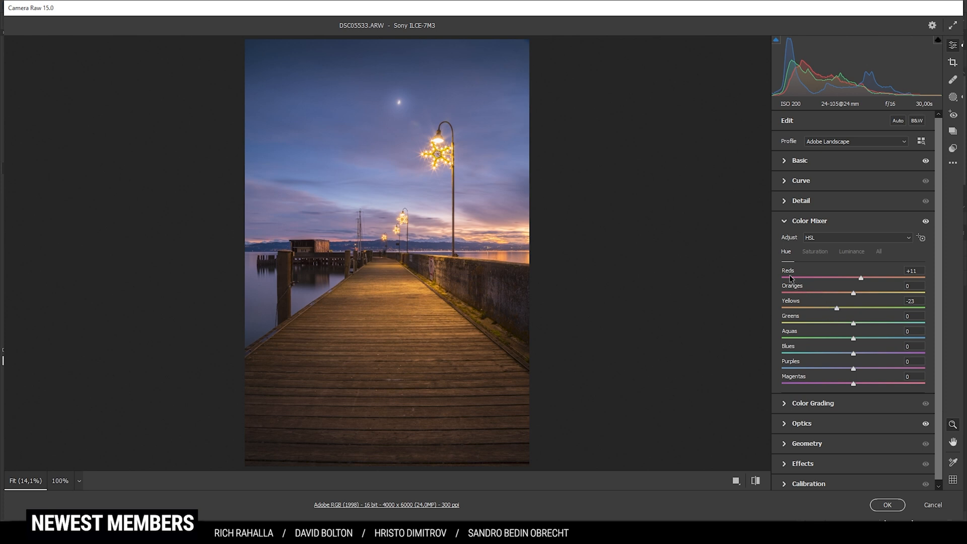
{"action": "mouse_move", "coordinate": [778, 300]}
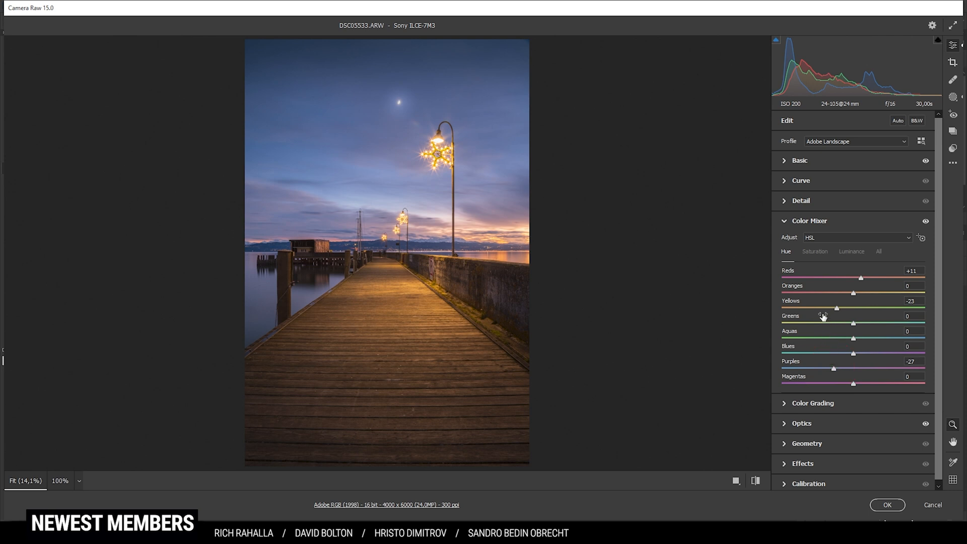
{"action": "mouse_move", "coordinate": [818, 249]}
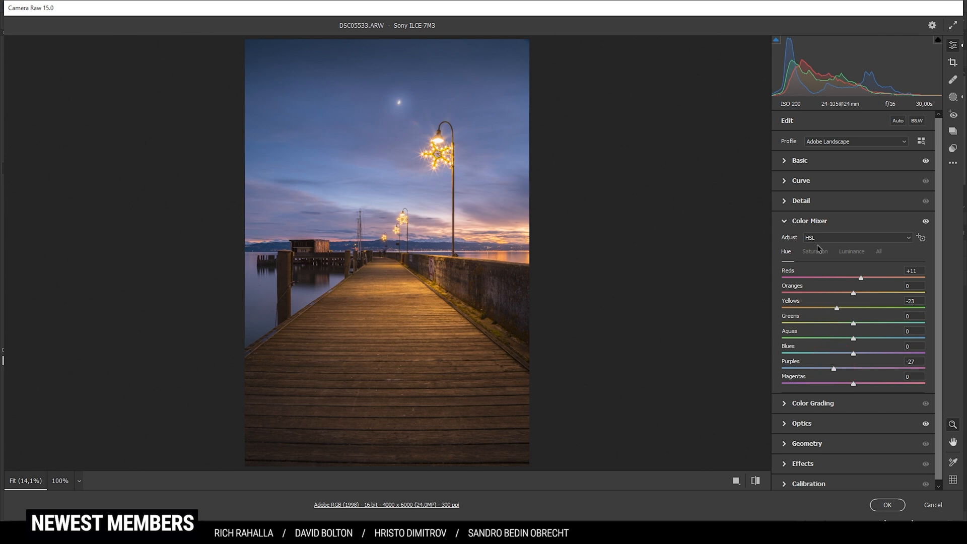
Step: Switch the Color Mixer to Saturation and briefly hide its changes to compare
{"action": "left_click", "coordinate": [814, 251]}
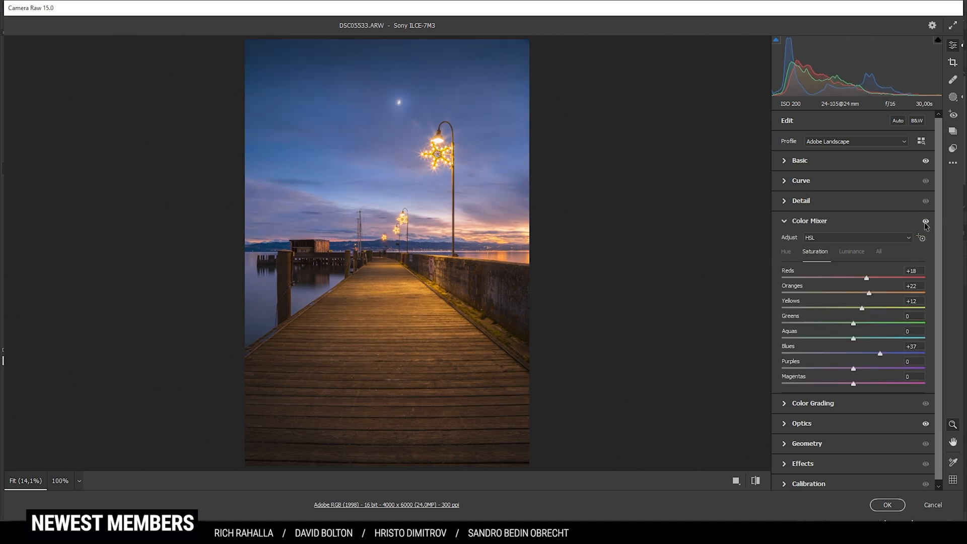
{"action": "left_click", "coordinate": [785, 221]}
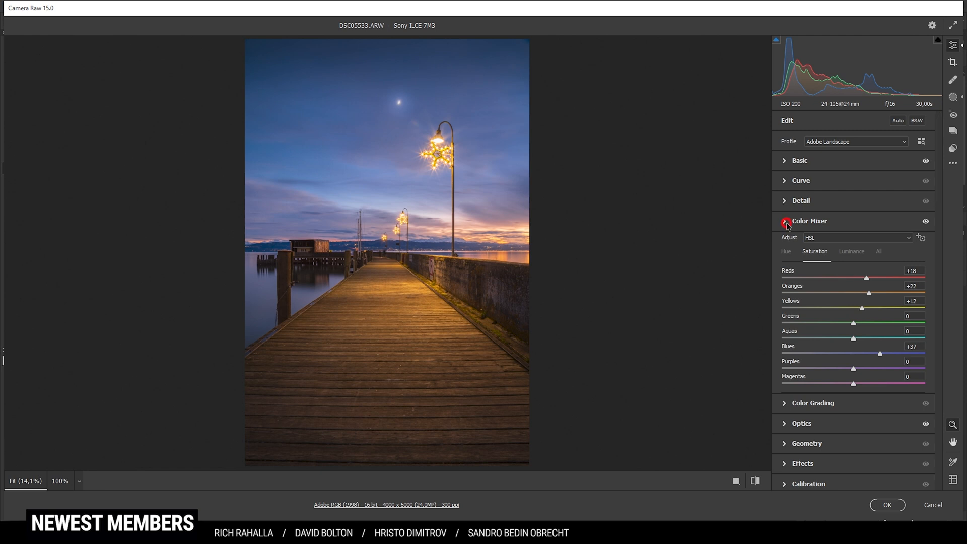
Step: Grade highlights to hue 33/sat 66, midtones 29/20, and shadows 226/12
{"action": "left_click", "coordinate": [813, 403]}
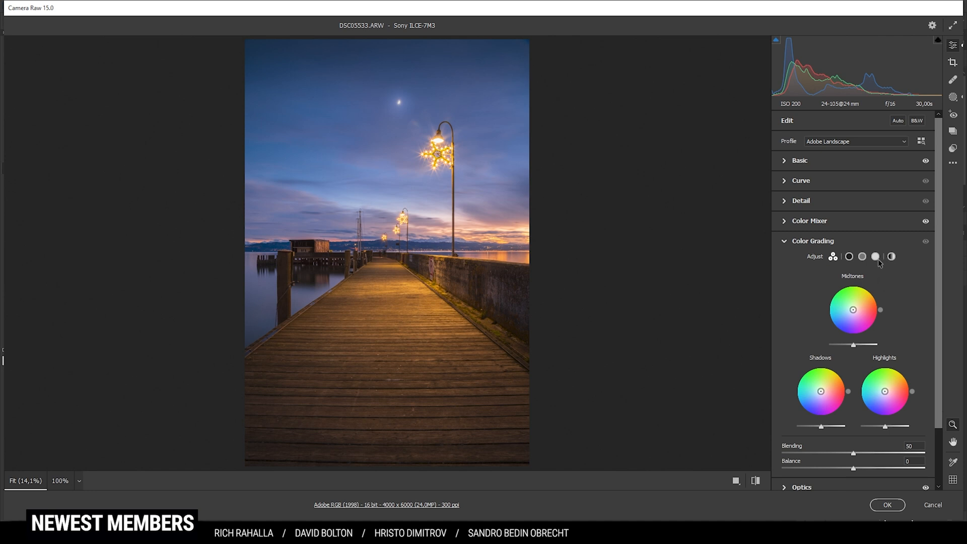
{"action": "left_click", "coordinate": [874, 256]}
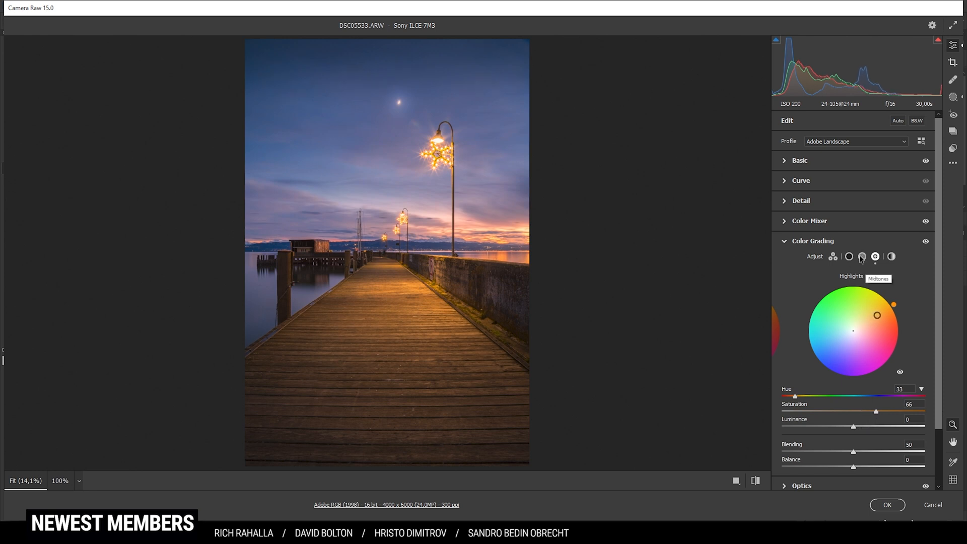
{"action": "left_click", "coordinate": [862, 256]}
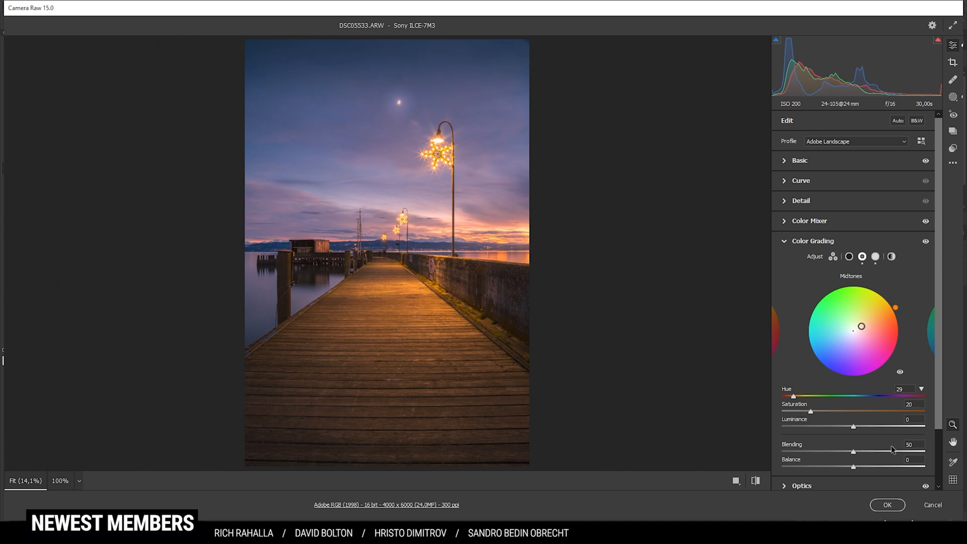
{"action": "left_click", "coordinate": [849, 256]}
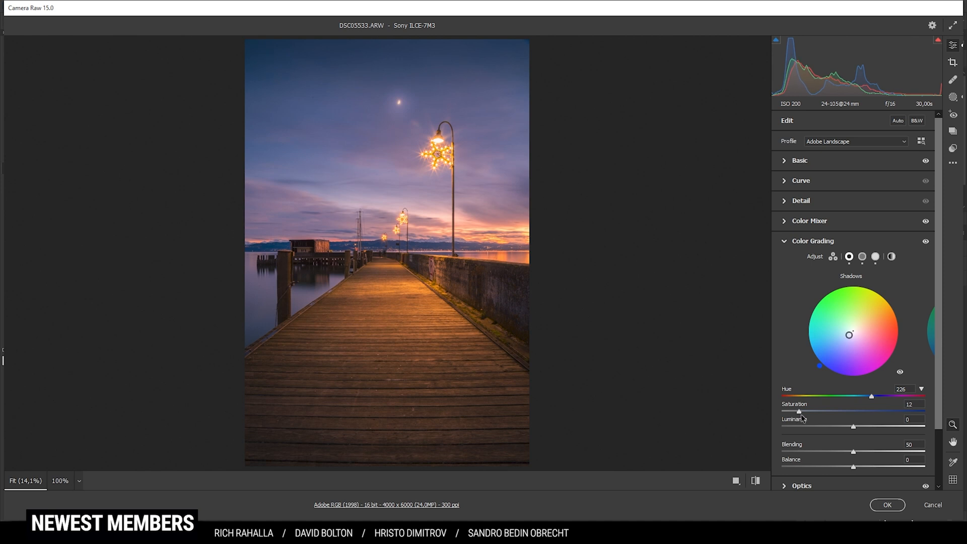
{"action": "left_click", "coordinate": [813, 241]}
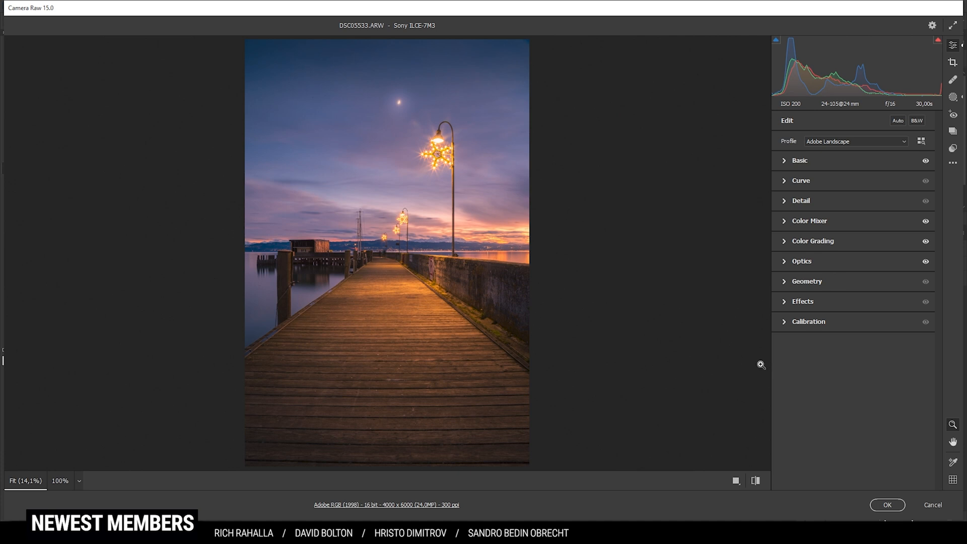
Step: Set Calibration to process Version 4, Blue Primary hue −11, saturation +10
{"action": "left_click", "coordinate": [808, 322]}
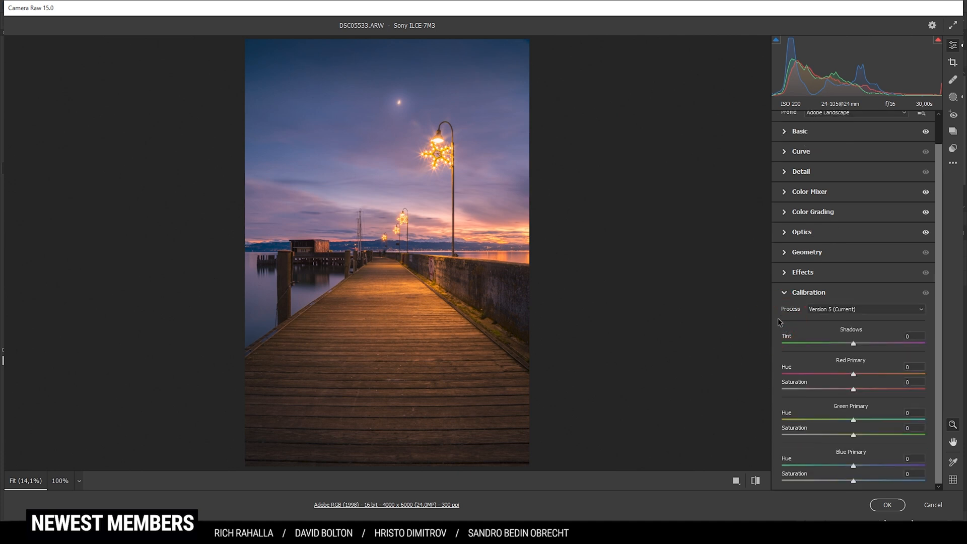
{"action": "mouse_move", "coordinate": [875, 398]}
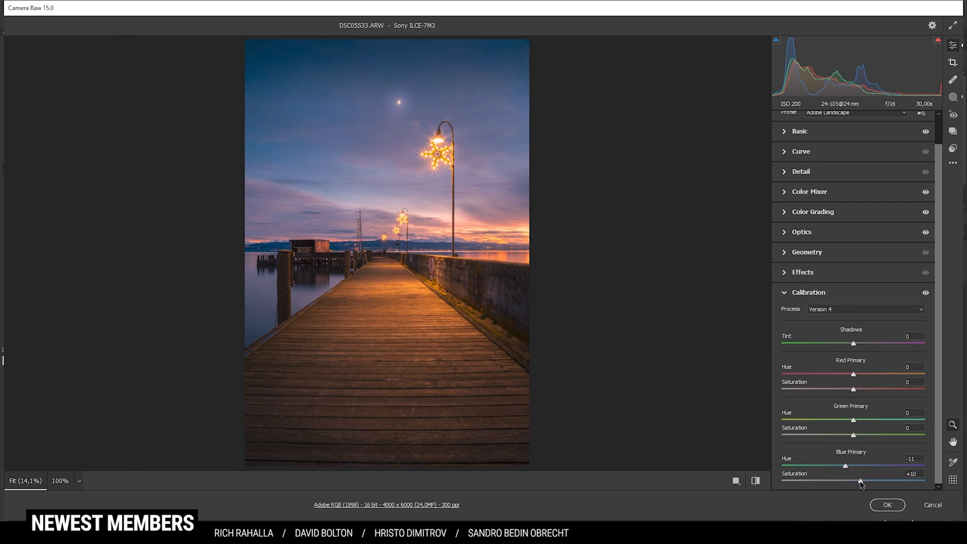
{"action": "left_click", "coordinate": [808, 292]}
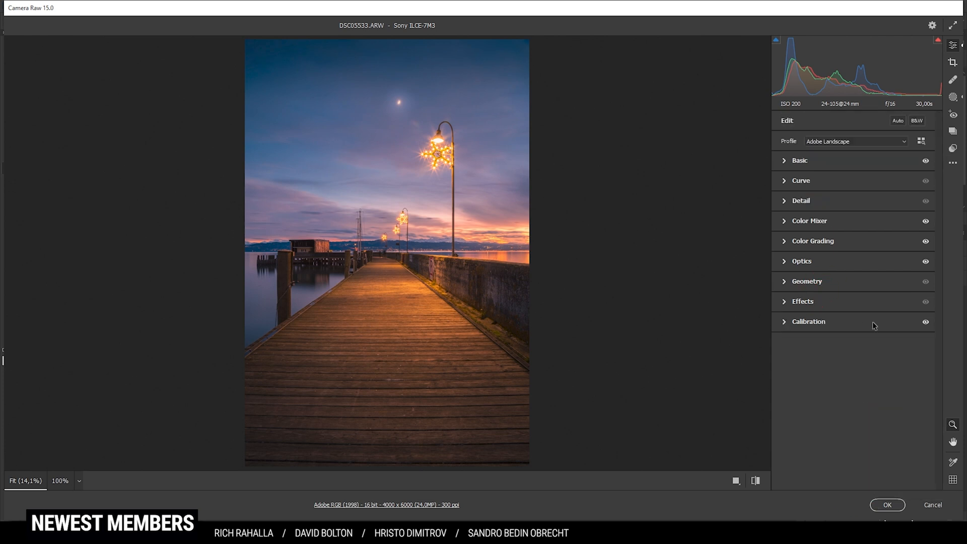
Step: Expand the Detail panel for sharpening 69, radius 0.5, detail 100, masking 54
{"action": "left_click", "coordinate": [801, 201]}
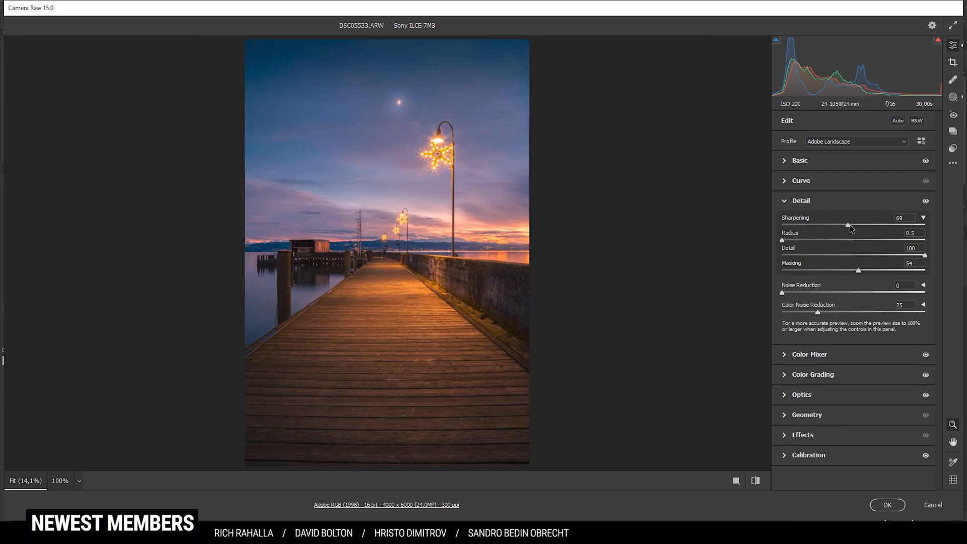
{"action": "mouse_move", "coordinate": [735, 332]}
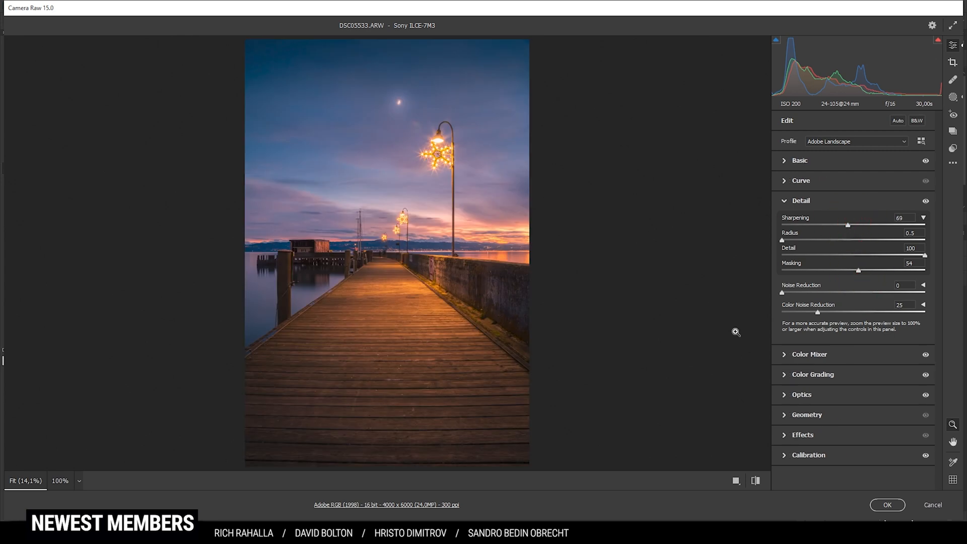
{"action": "mouse_move", "coordinate": [652, 333]}
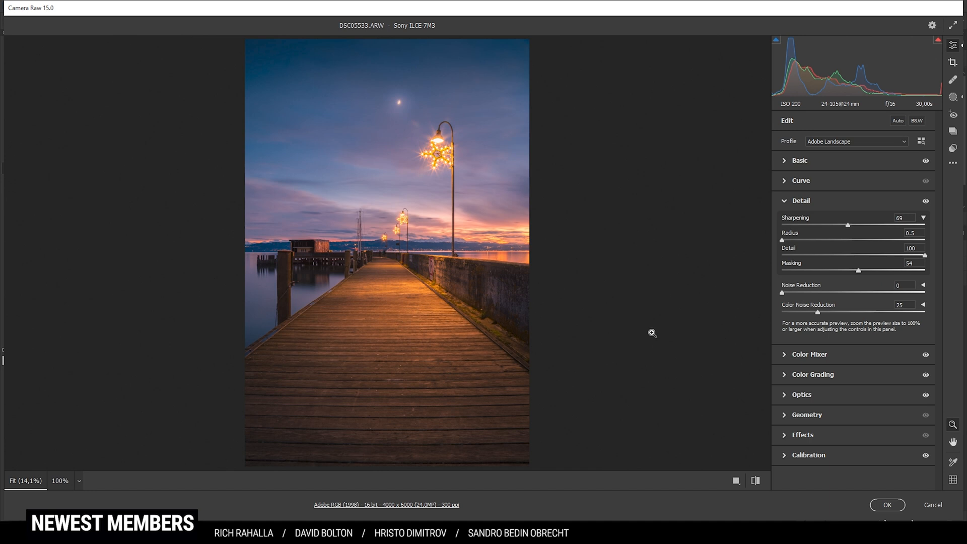
{"action": "left_click", "coordinate": [755, 481]}
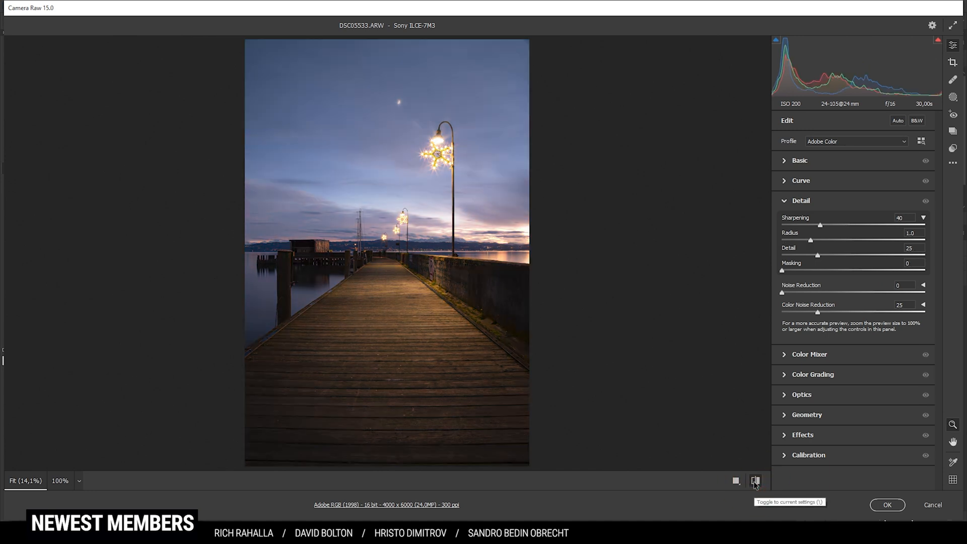
{"action": "left_click", "coordinate": [755, 481]}
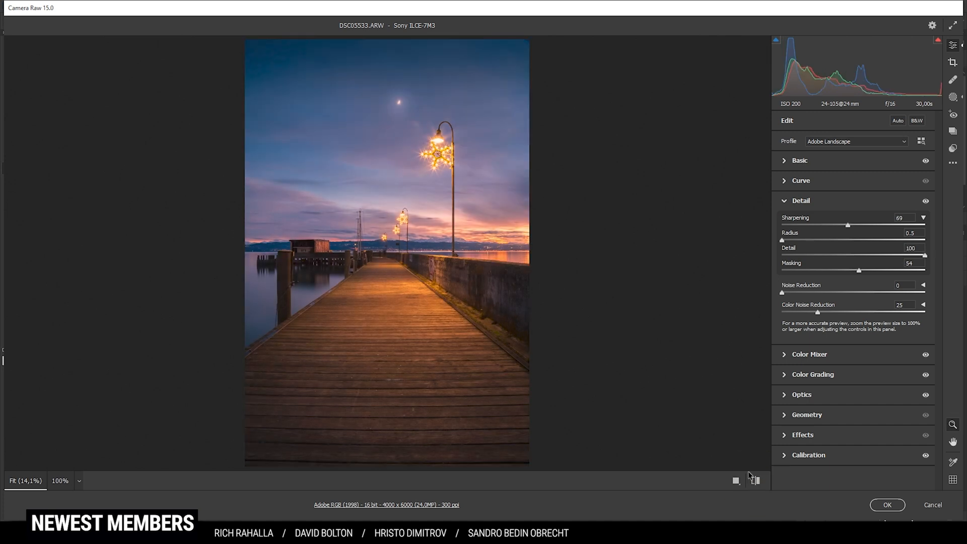
{"action": "left_click", "coordinate": [756, 481]}
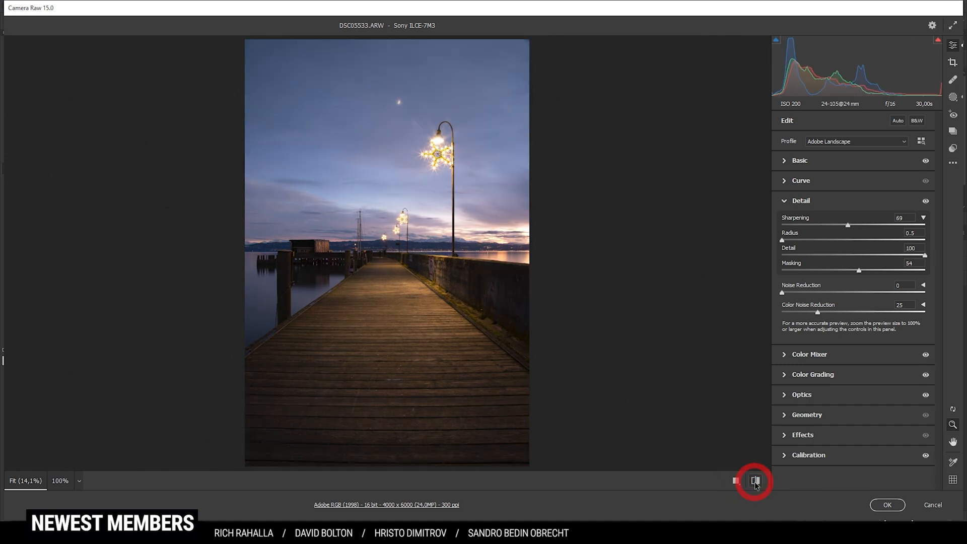
{"action": "left_click", "coordinate": [755, 481]}
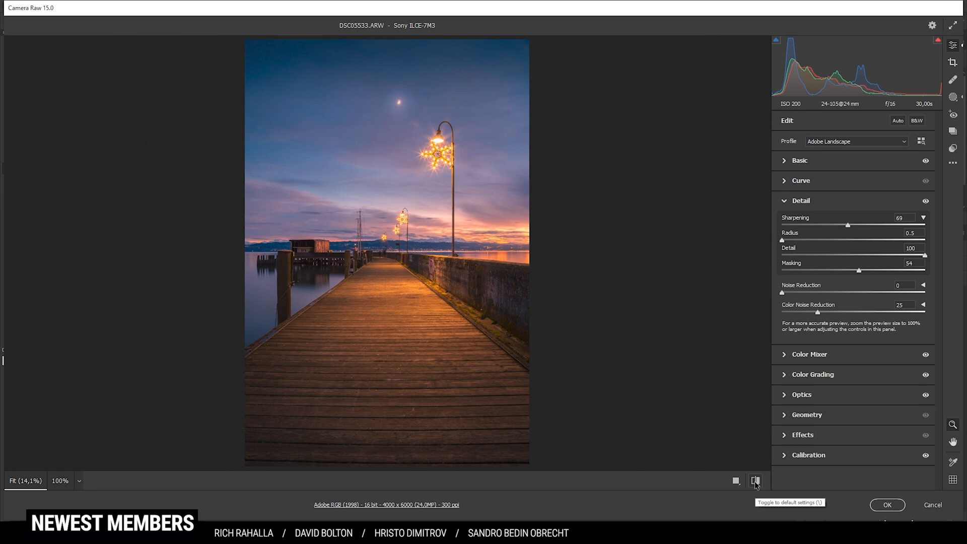
{"action": "mouse_move", "coordinate": [726, 377]}
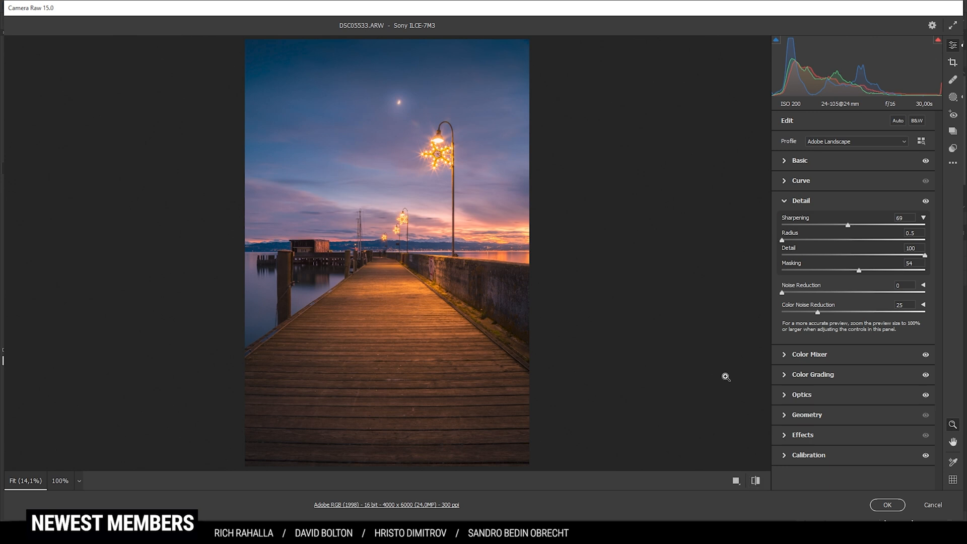
{"action": "mouse_move", "coordinate": [653, 315]}
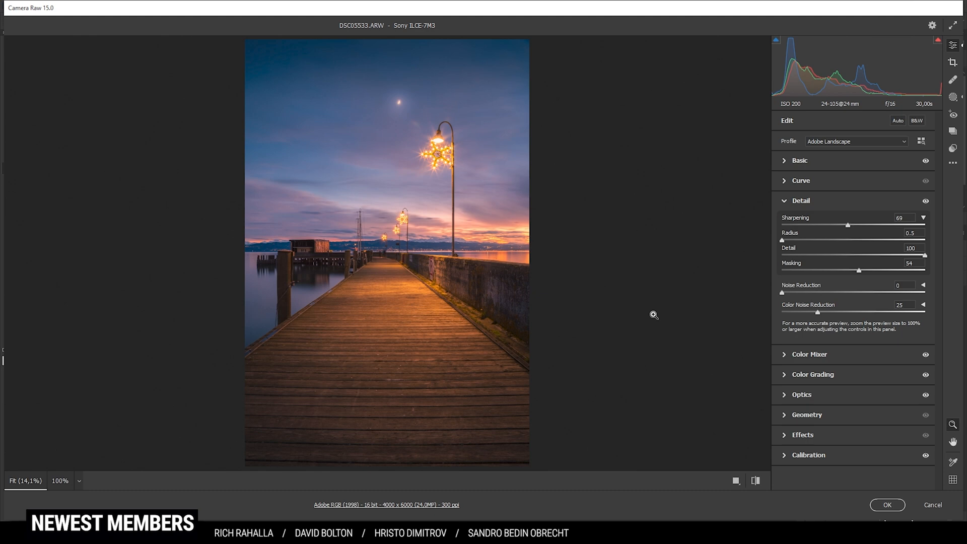
{"action": "mouse_move", "coordinate": [889, 505]}
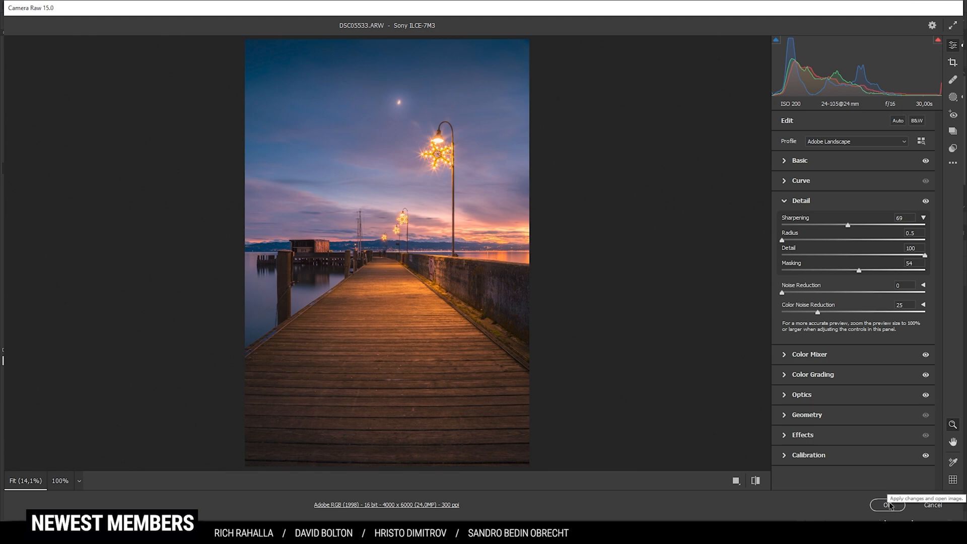
Step: Apply the Camera Raw edits and open the photo in Photoshop as DSC05533
{"action": "left_click", "coordinate": [887, 506]}
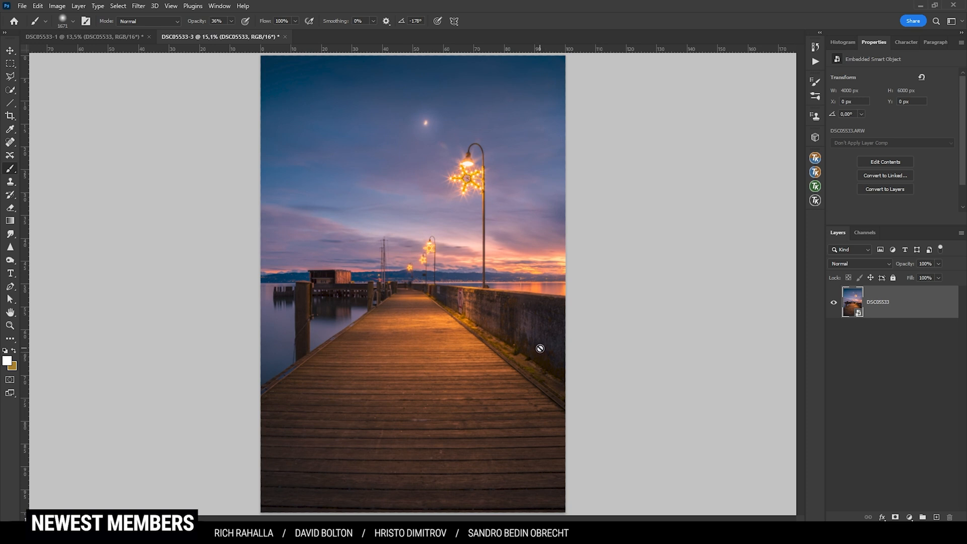
{"action": "mouse_move", "coordinate": [503, 341]}
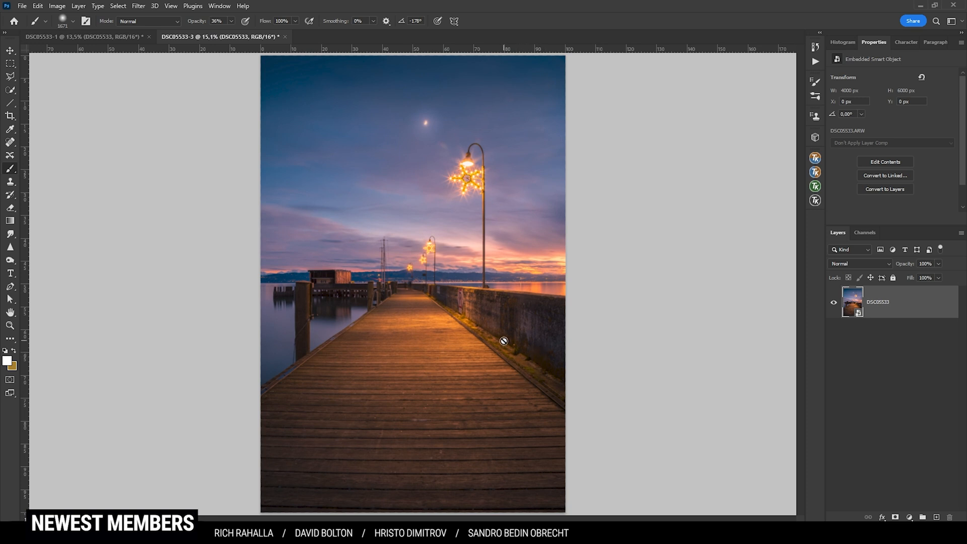
{"action": "left_click", "coordinate": [842, 42]}
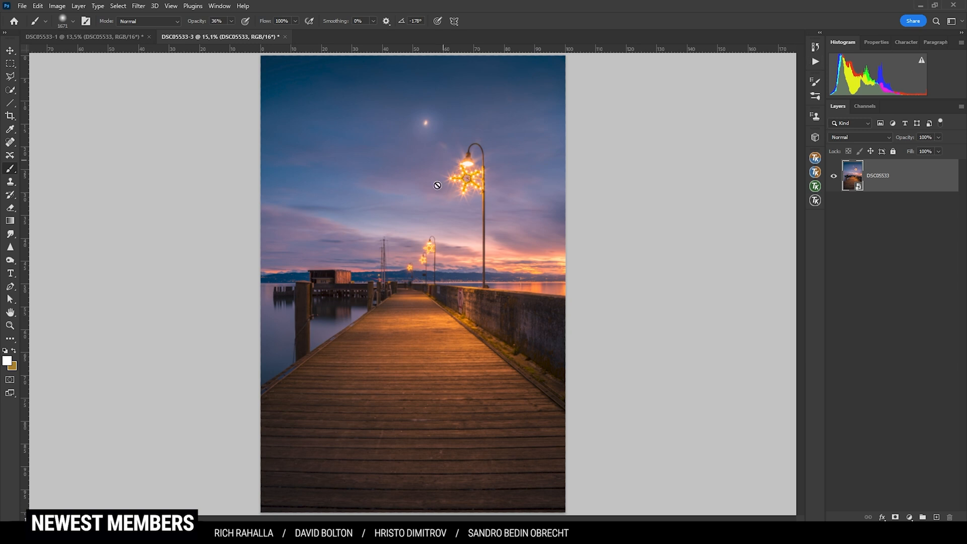
{"action": "mouse_move", "coordinate": [467, 245]}
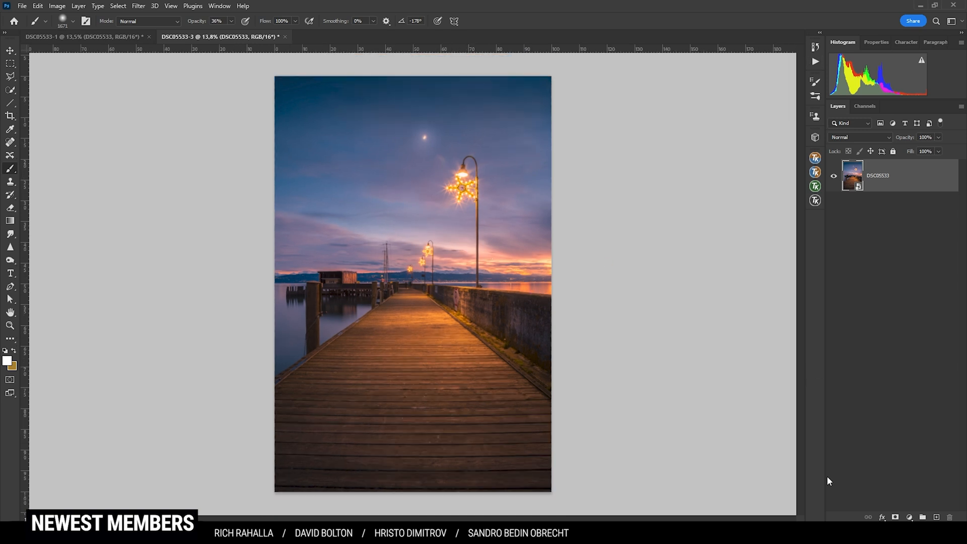
Step: Add Layer 1 above the photo and set its blend mode to Overlay
{"action": "left_click", "coordinate": [923, 517]}
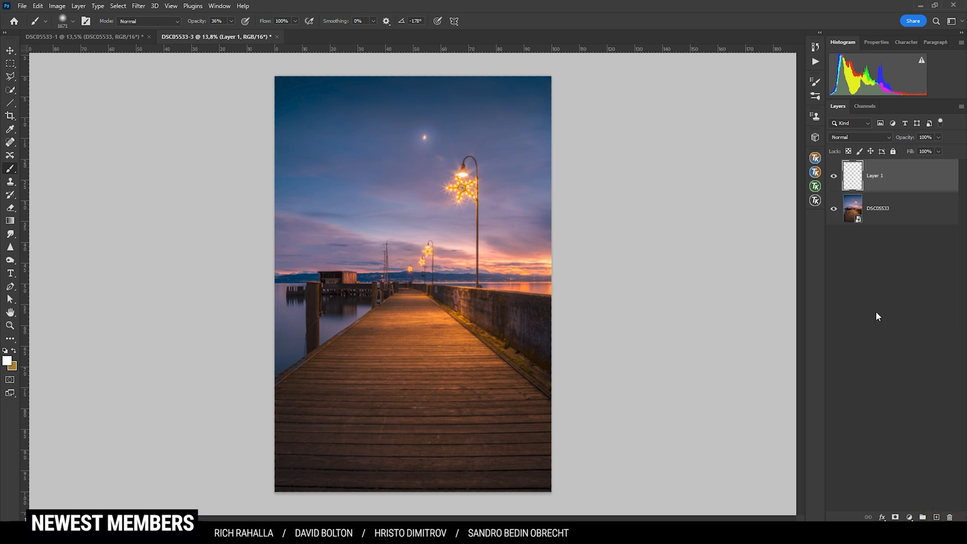
{"action": "mouse_move", "coordinate": [857, 141]}
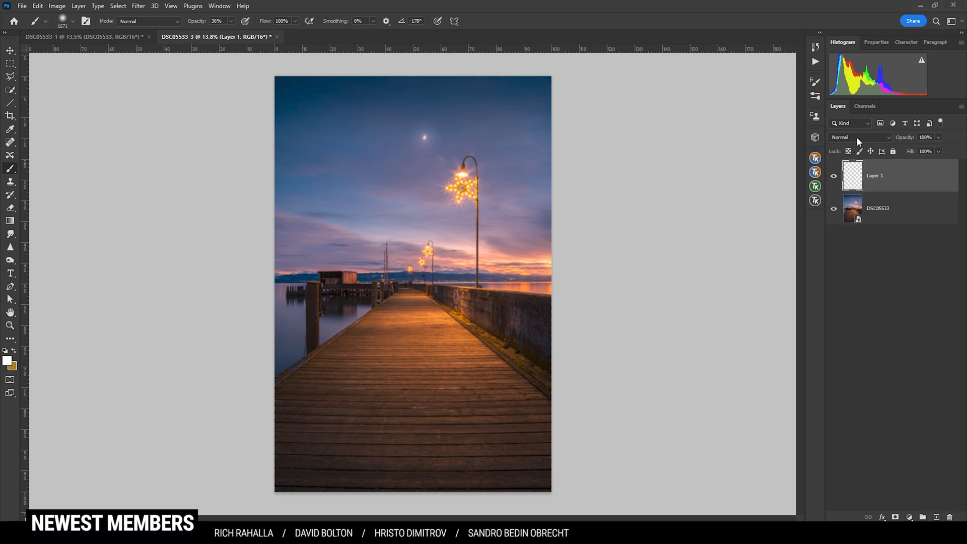
{"action": "left_click", "coordinate": [859, 137]}
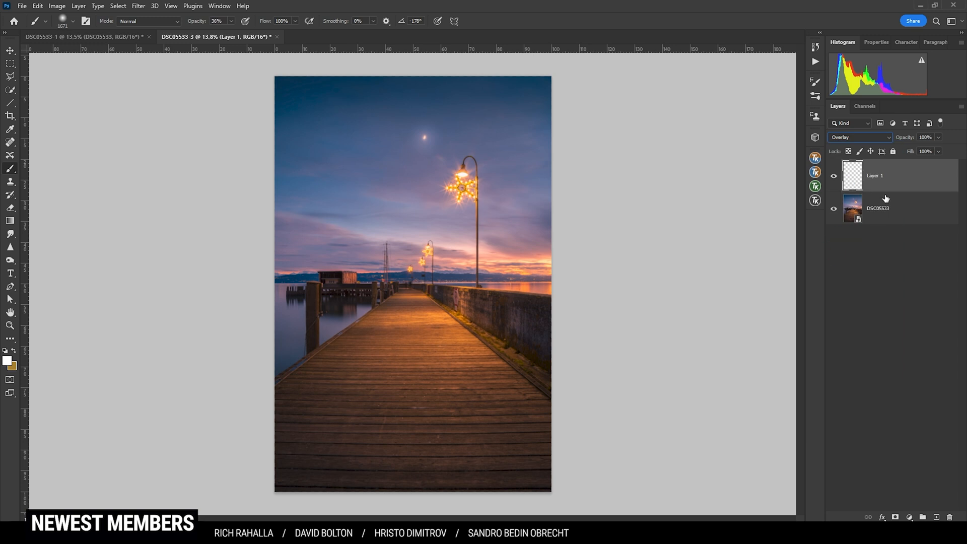
{"action": "mouse_move", "coordinate": [865, 181]}
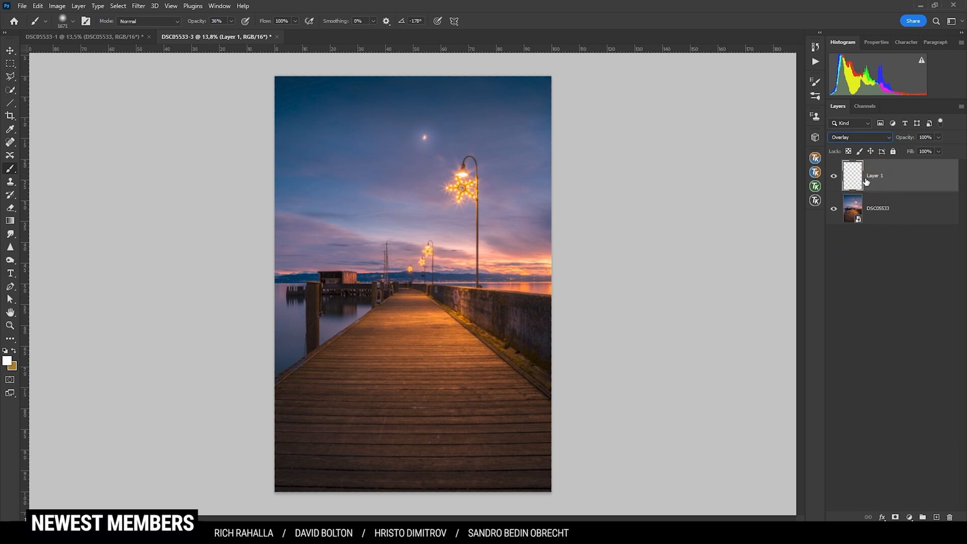
{"action": "mouse_move", "coordinate": [851, 168]}
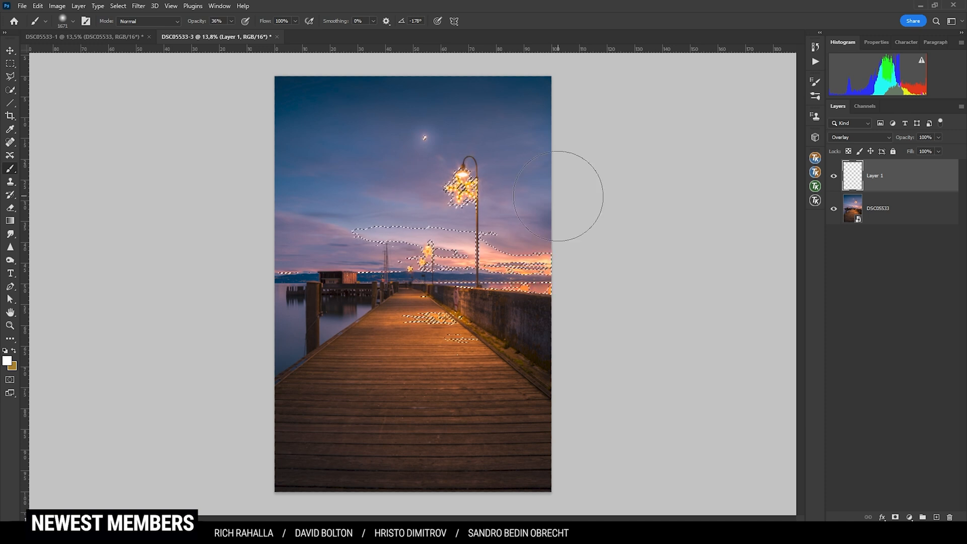
{"action": "left_click", "coordinate": [459, 182]}
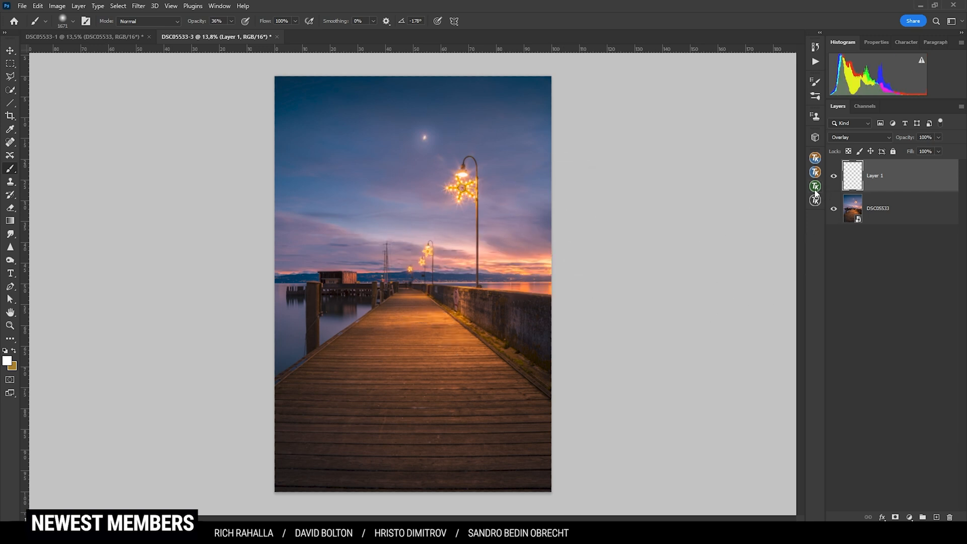
Step: Use the RapidMask panel to apply a Lights luminosity mask to Layer 1
{"action": "left_click", "coordinate": [816, 200]}
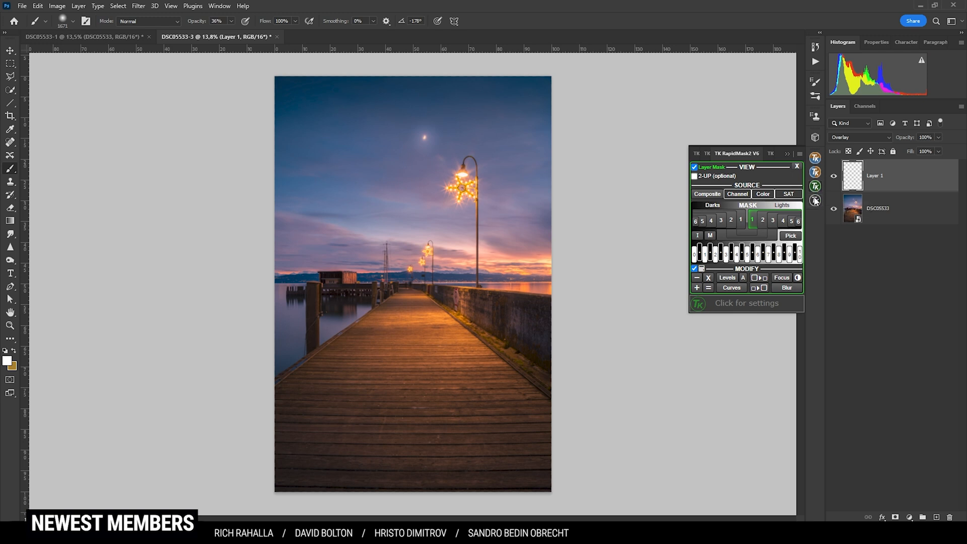
{"action": "mouse_move", "coordinate": [815, 195]}
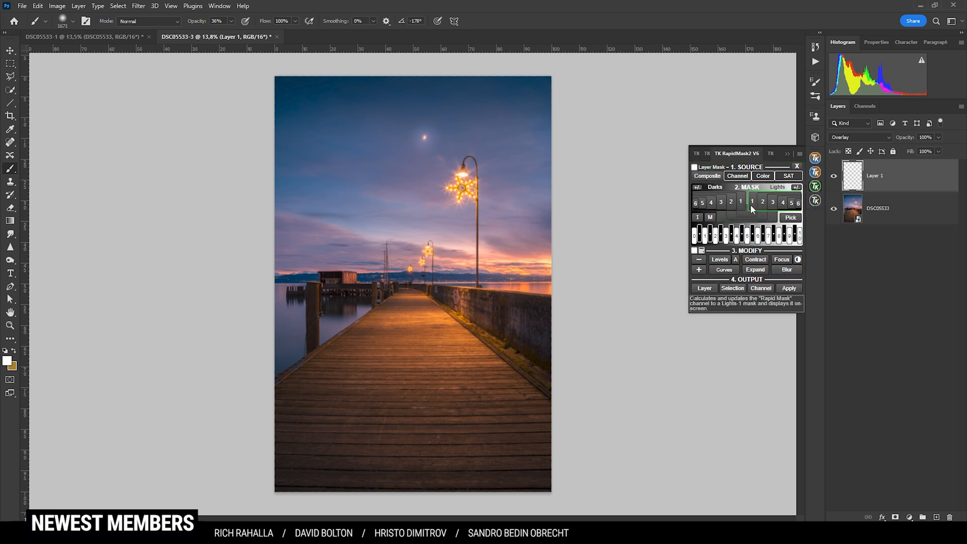
{"action": "left_click", "coordinate": [751, 201]}
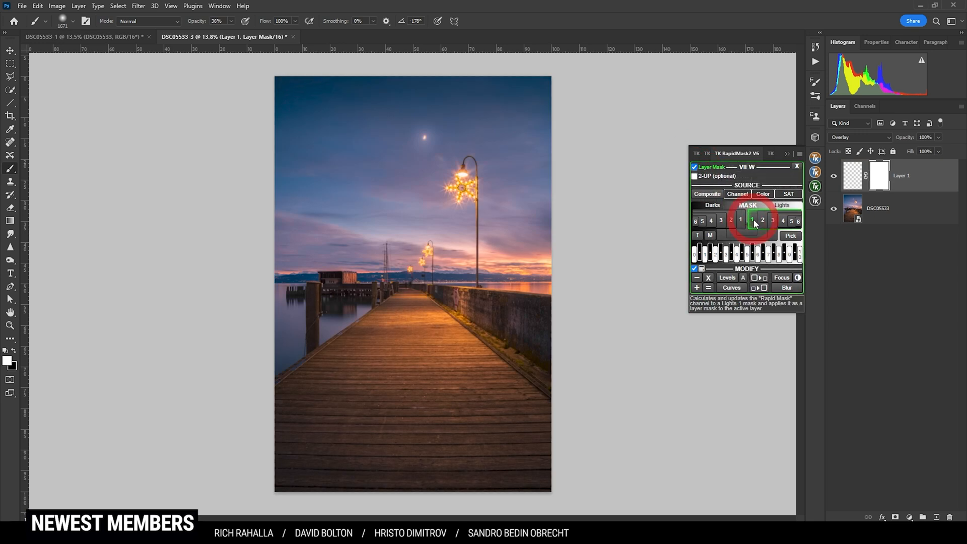
{"action": "left_click", "coordinate": [752, 220]}
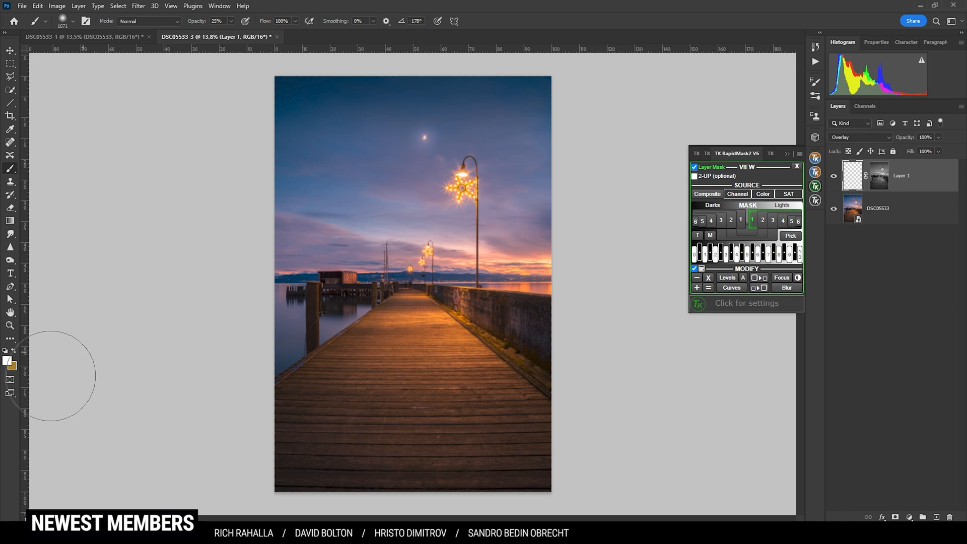
Step: Dodge the boardwalk, lamps and moon with a soft 25% white brush on Layer 1
{"action": "left_click", "coordinate": [7, 362]}
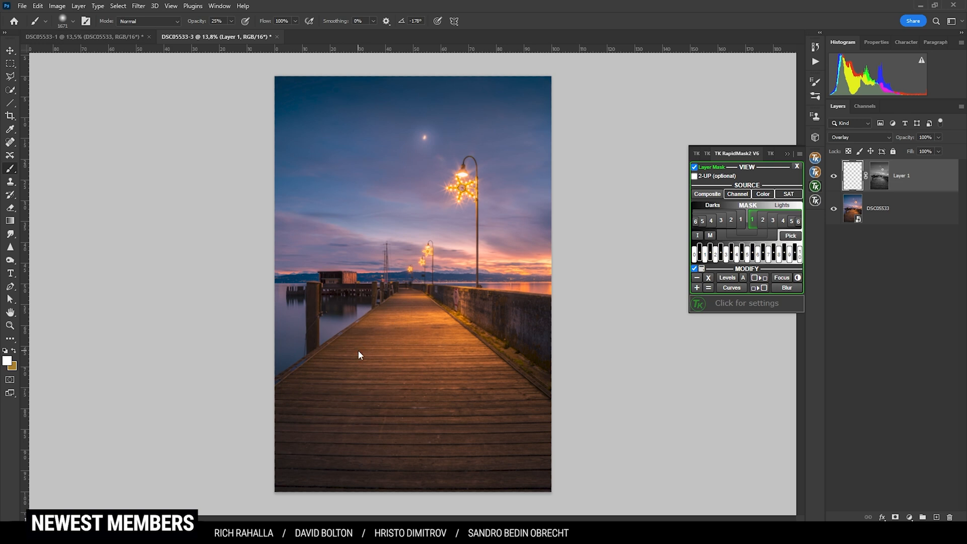
{"action": "mouse_move", "coordinate": [425, 339]}
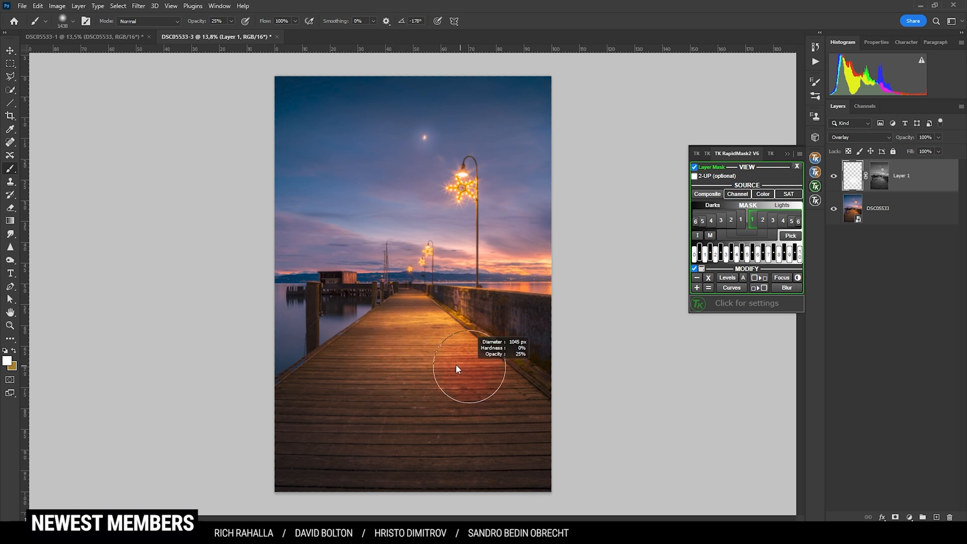
{"action": "mouse_move", "coordinate": [398, 304]}
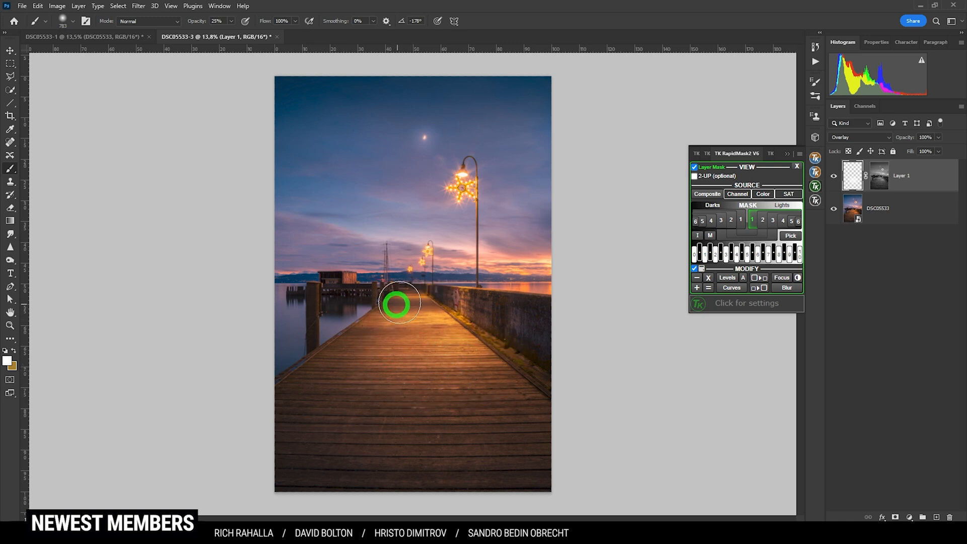
{"action": "mouse_move", "coordinate": [424, 139]}
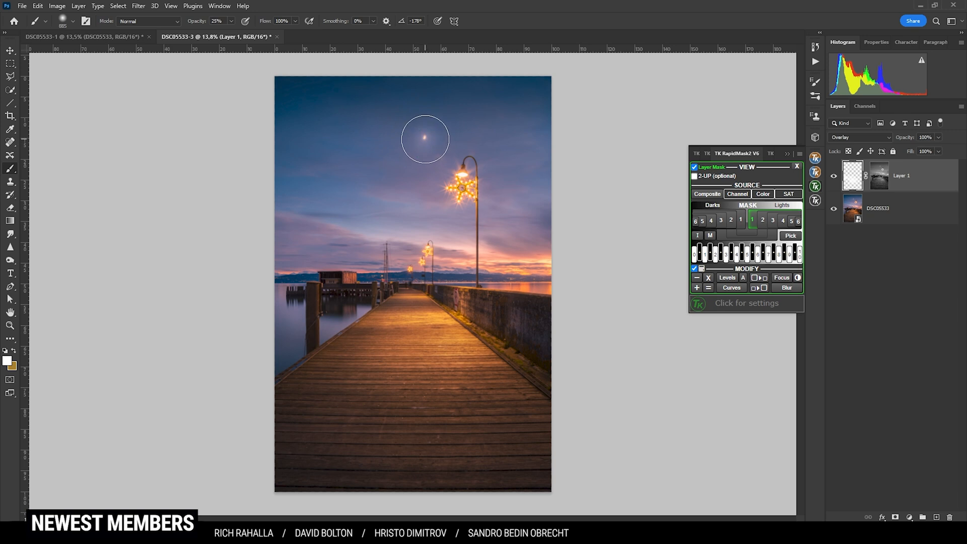
{"action": "left_click", "coordinate": [424, 137]}
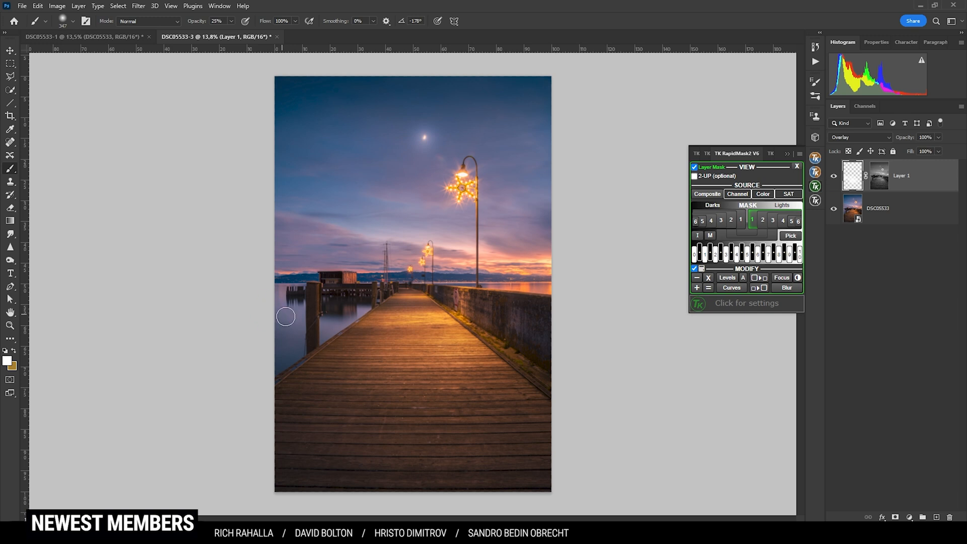
{"action": "mouse_move", "coordinate": [514, 303]}
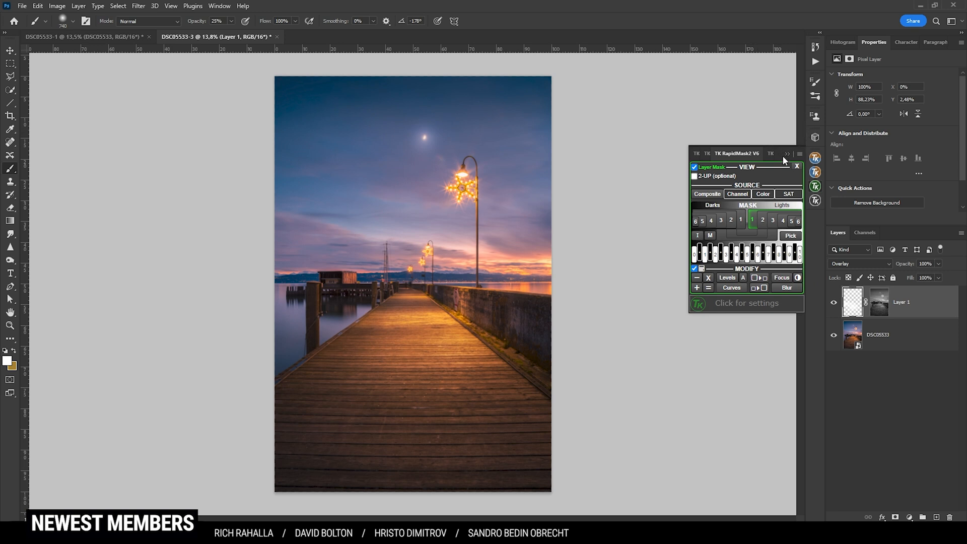
Step: Add a Curves 1 adjustment layer on top and target its mask
{"action": "left_click", "coordinate": [797, 166]}
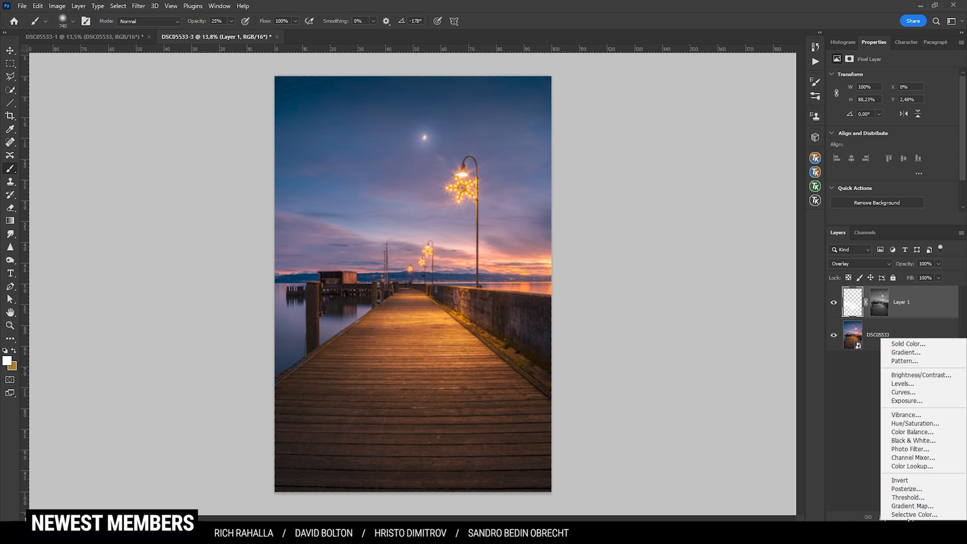
{"action": "left_click", "coordinate": [903, 392]}
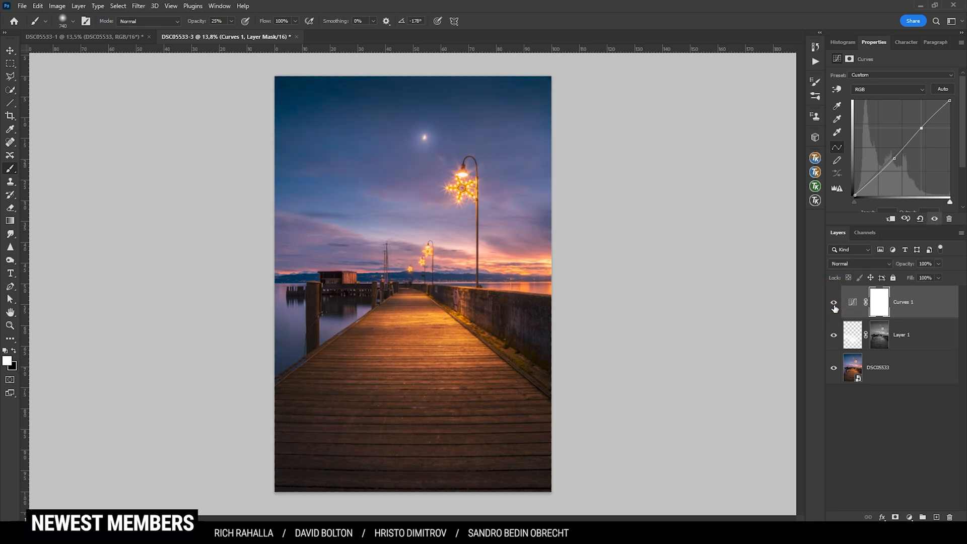
{"action": "left_click", "coordinate": [879, 302]}
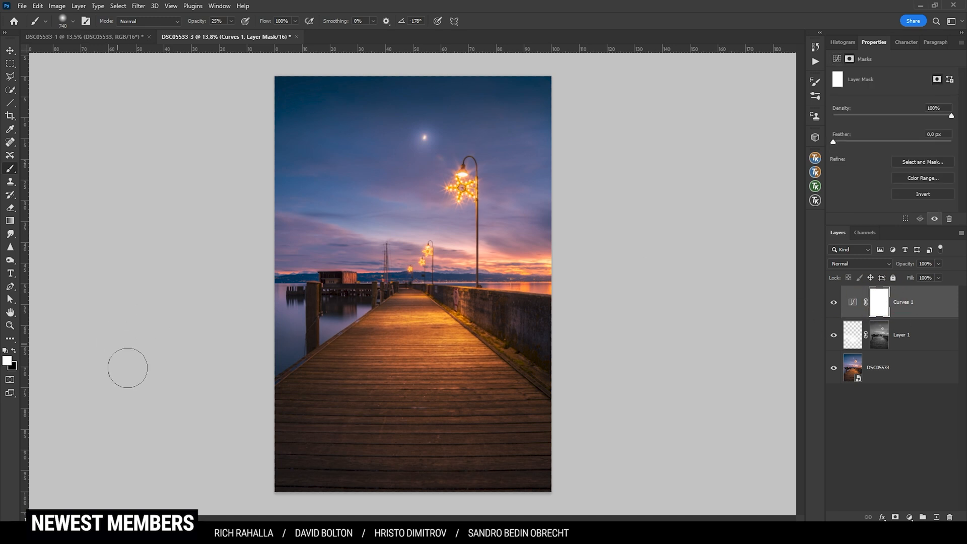
{"action": "mouse_move", "coordinate": [37, 333]}
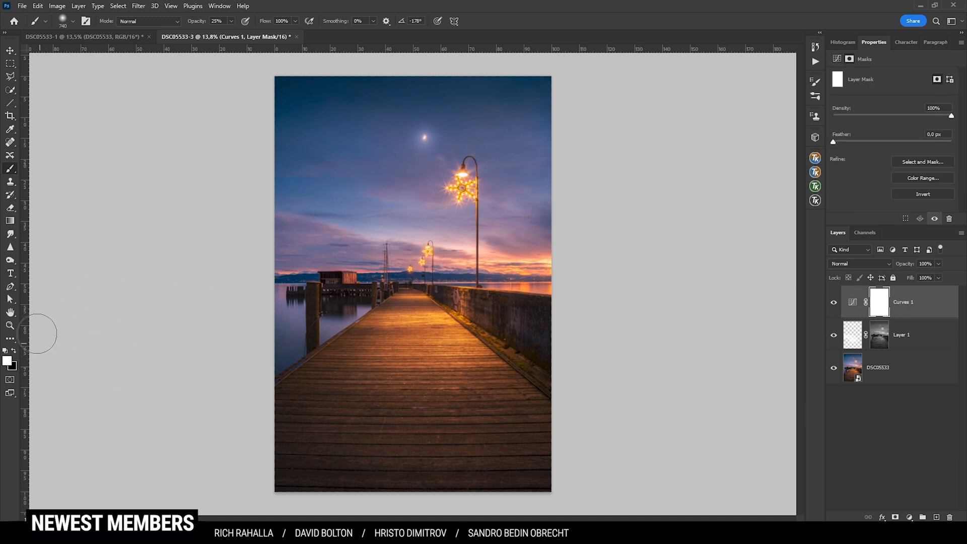
{"action": "mouse_move", "coordinate": [17, 354]}
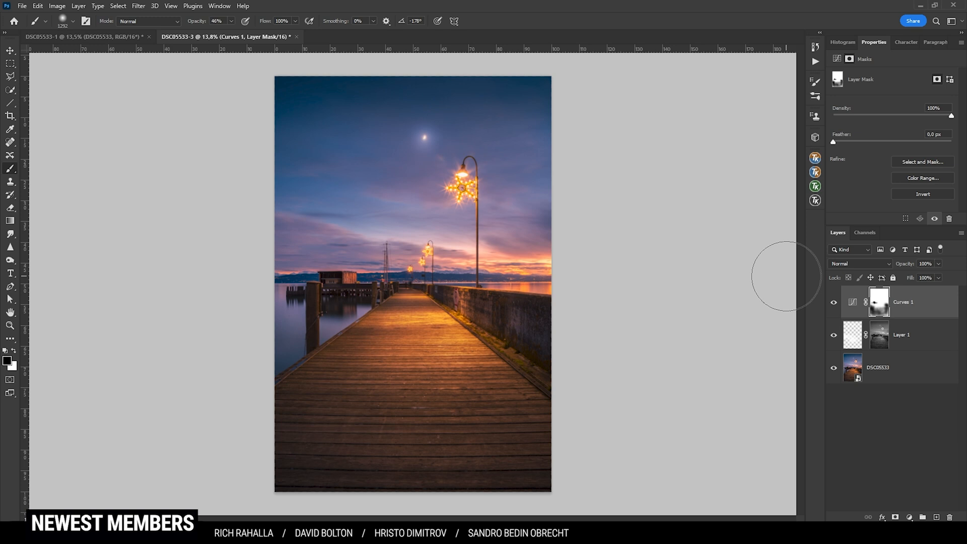
{"action": "mouse_move", "coordinate": [756, 266]}
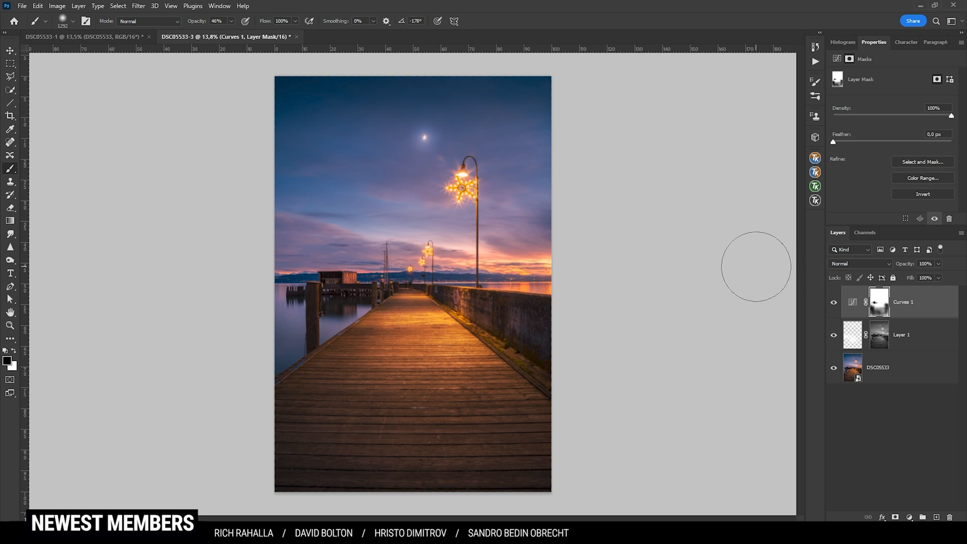